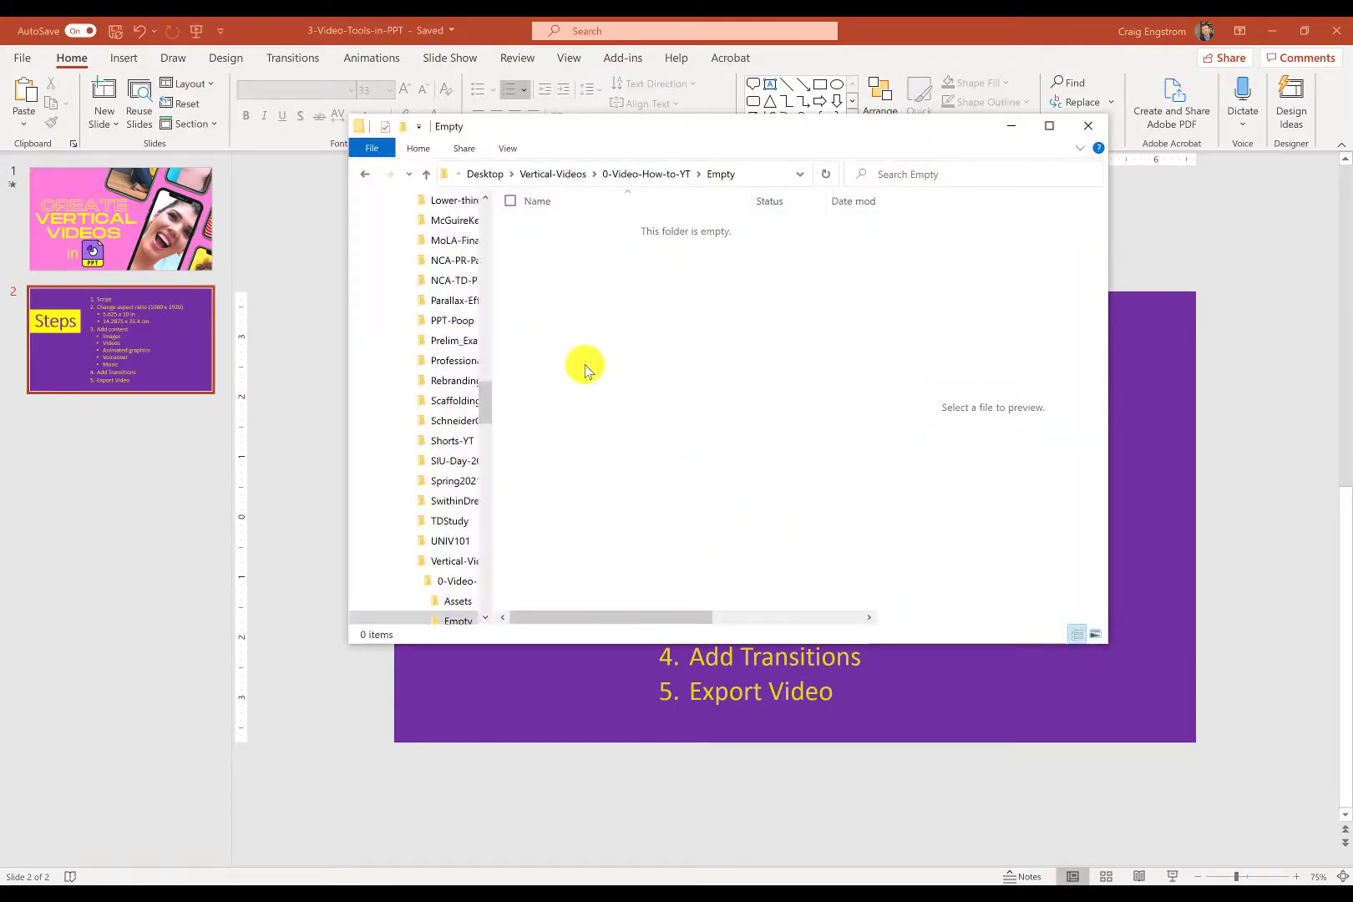
Create a new item named 'YT-Short' in the empty folder, then return to PowerPoint.
{"action": "right_click", "coordinate": [587, 371]}
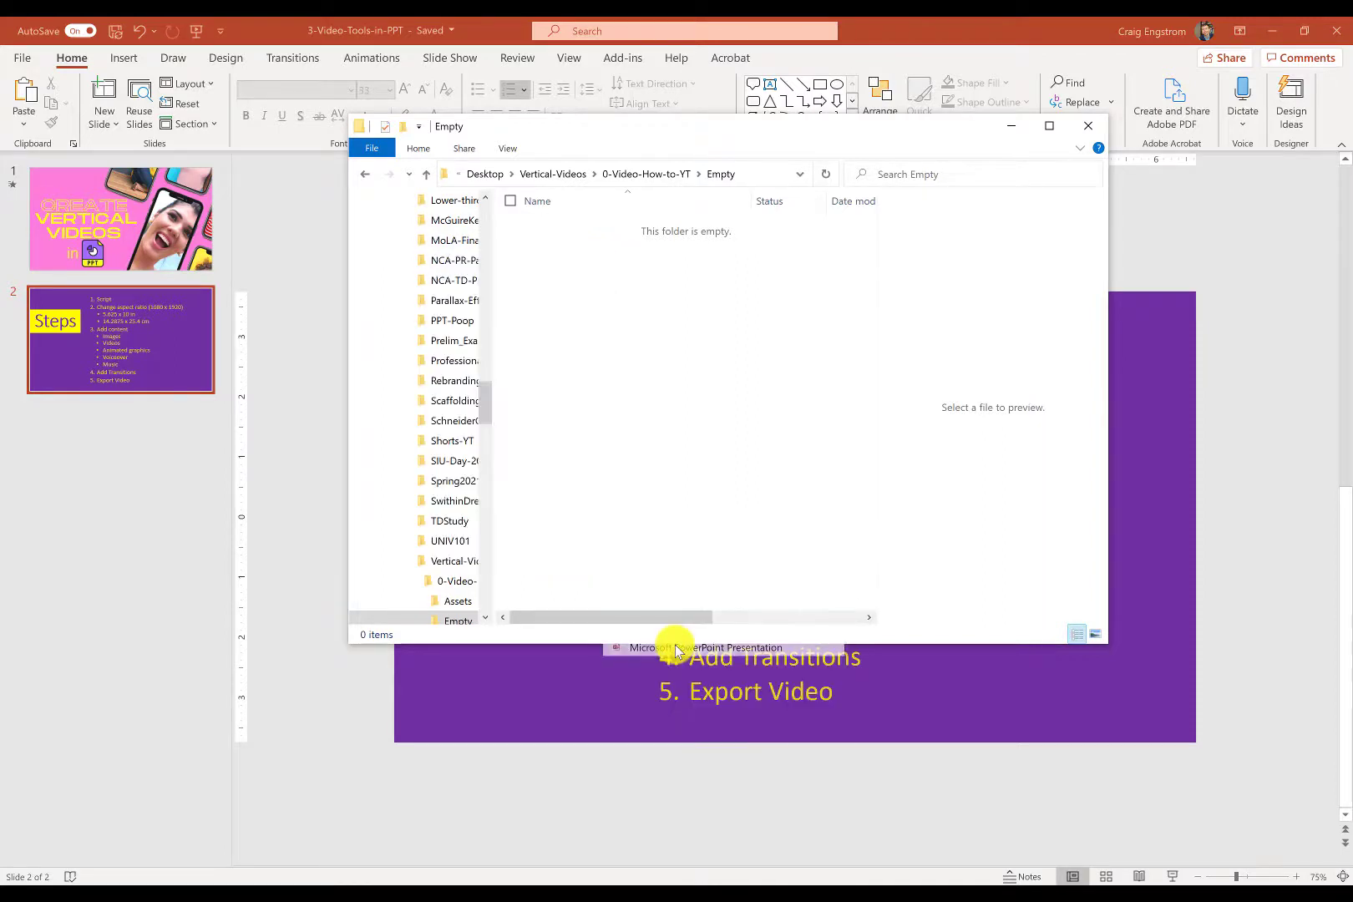
{"action": "type", "text": "YT-Short"}
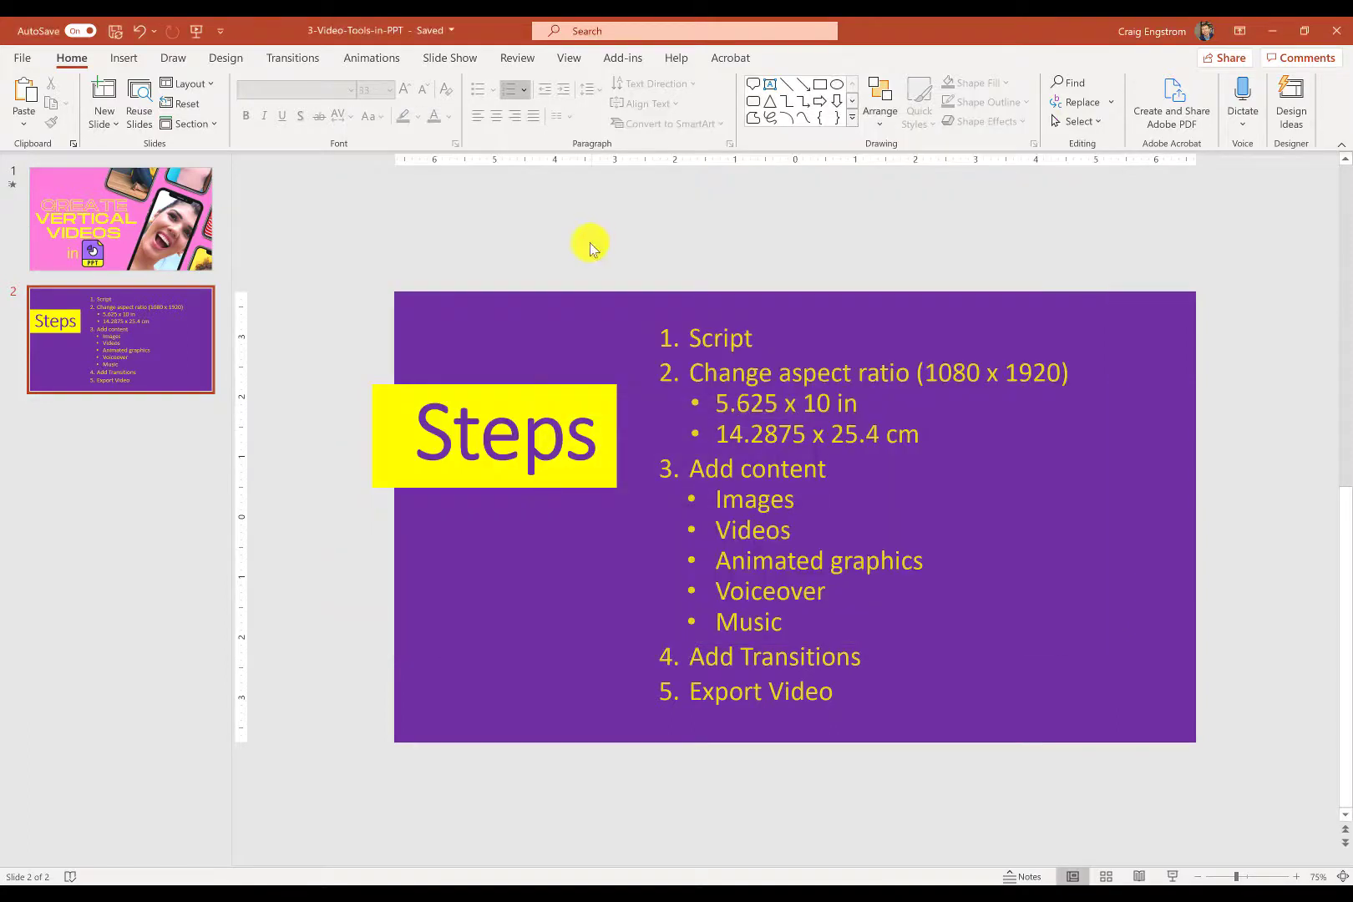
{"action": "mouse_move", "coordinate": [24, 58]}
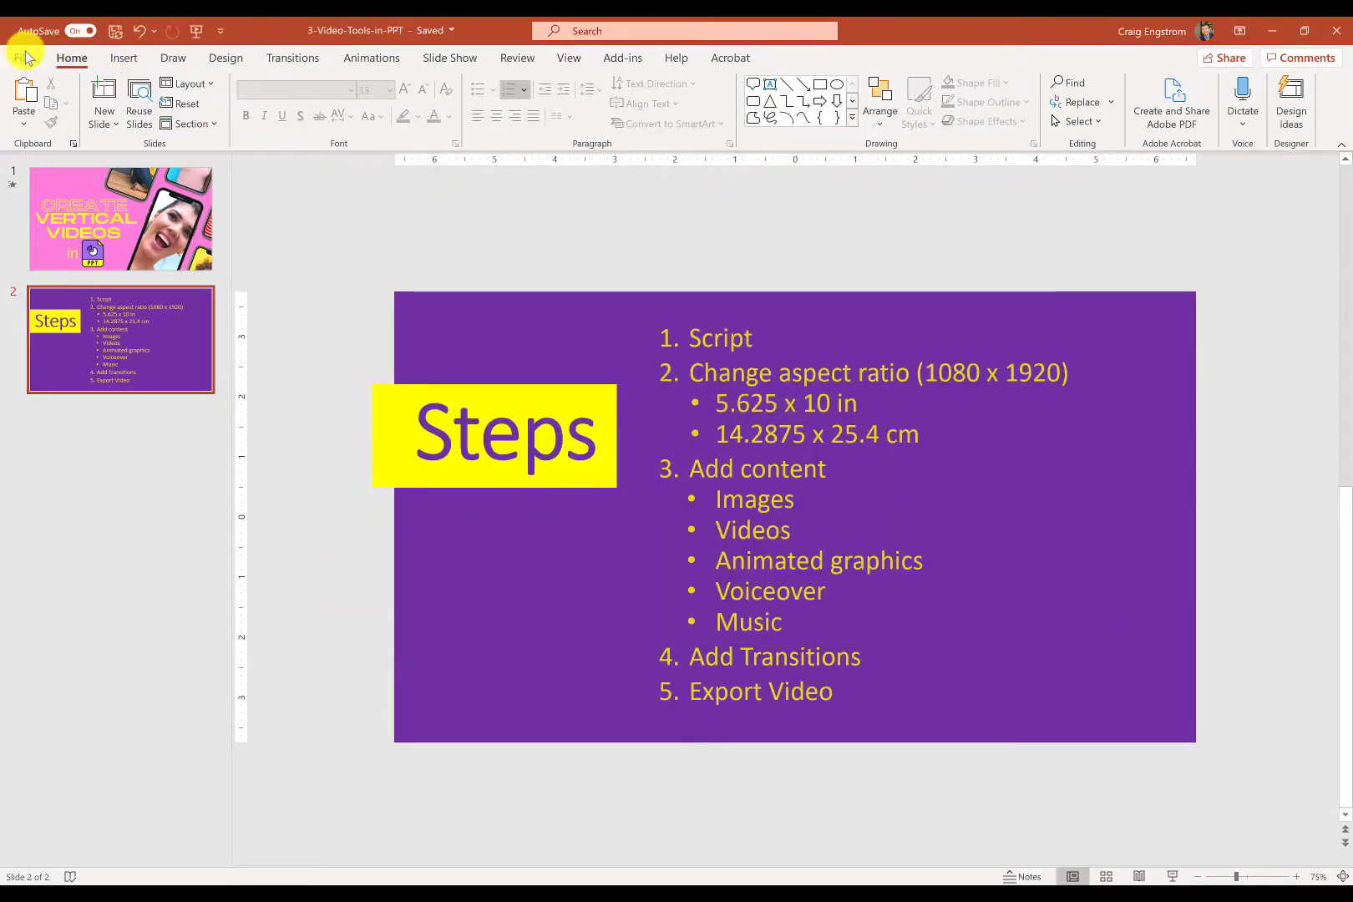
Create a blank presentation from File > New.
{"action": "left_click", "coordinate": [24, 57]}
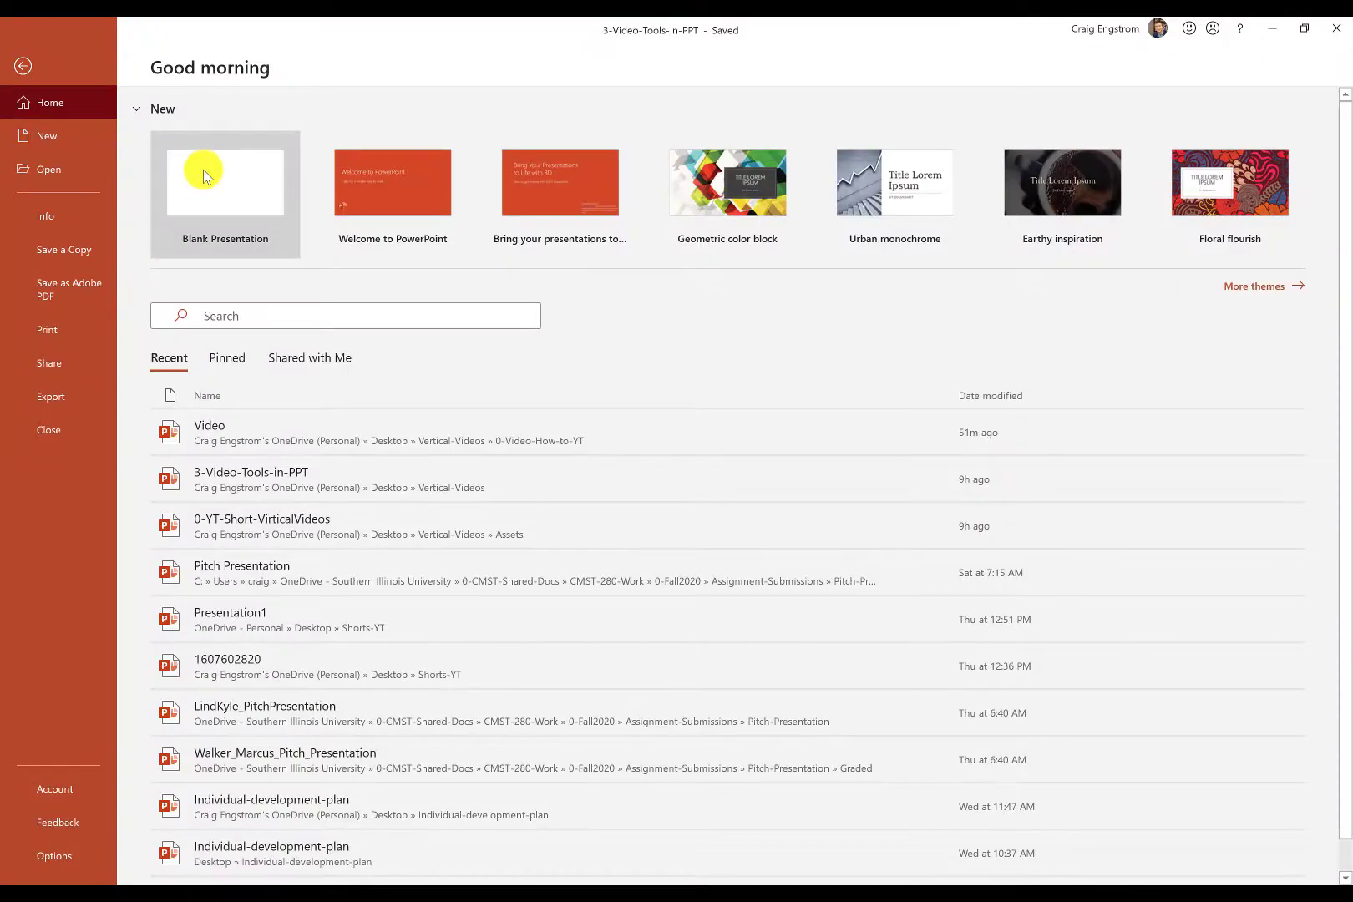
{"action": "left_click", "coordinate": [225, 182]}
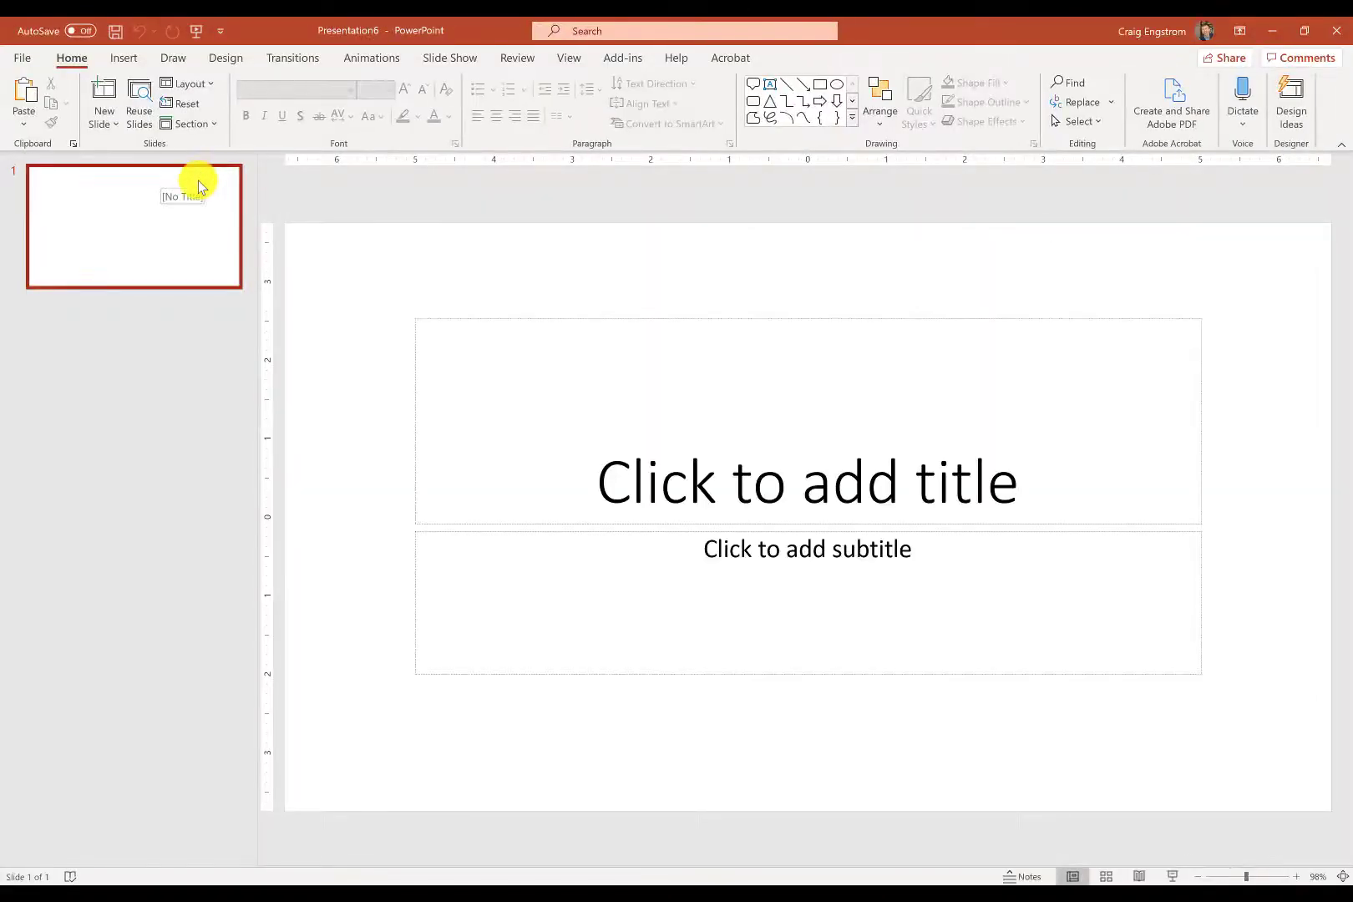
{"action": "mouse_move", "coordinate": [198, 189]}
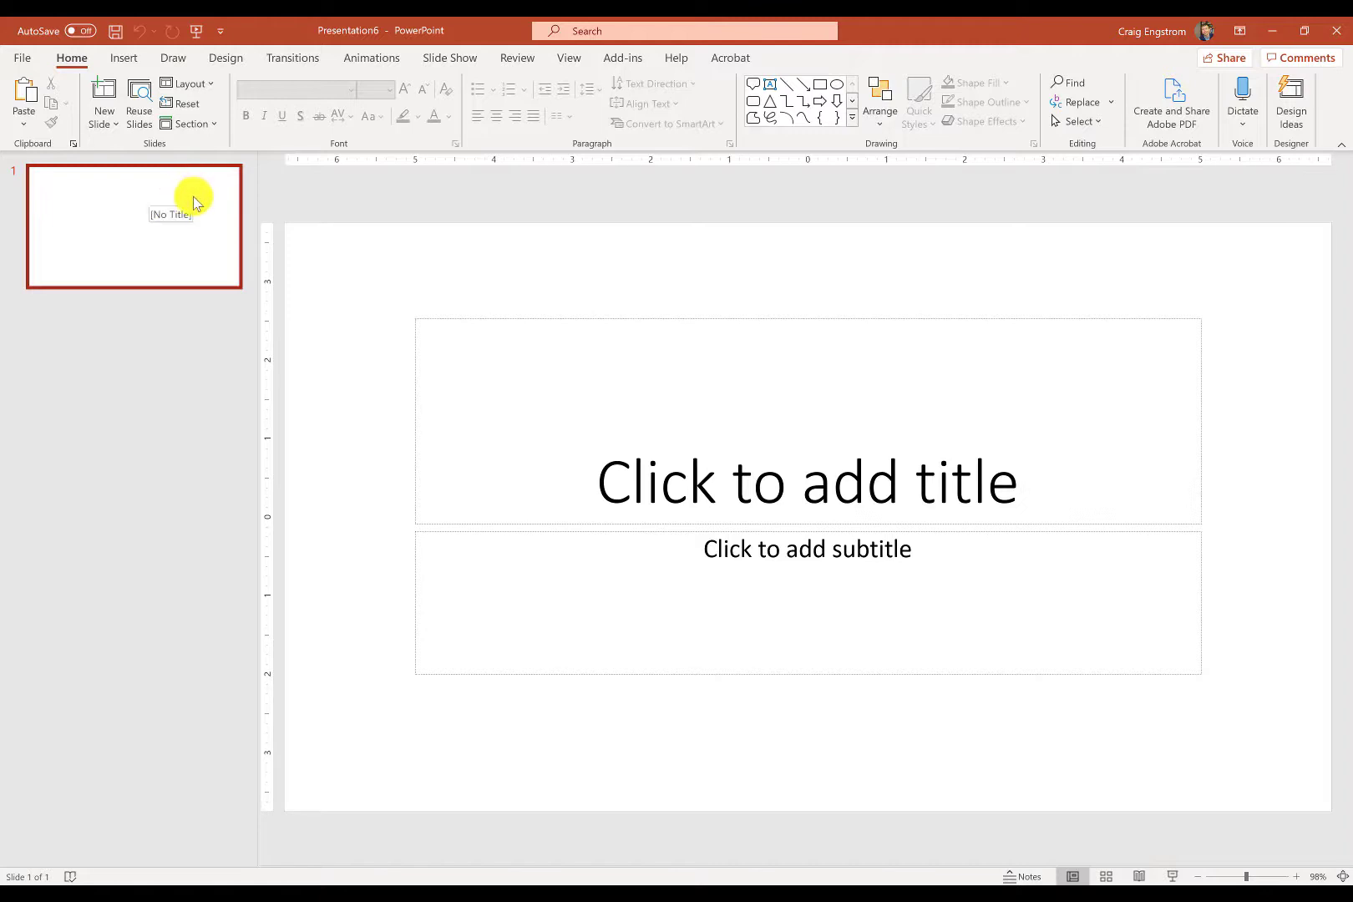
{"action": "mouse_move", "coordinate": [460, 285]}
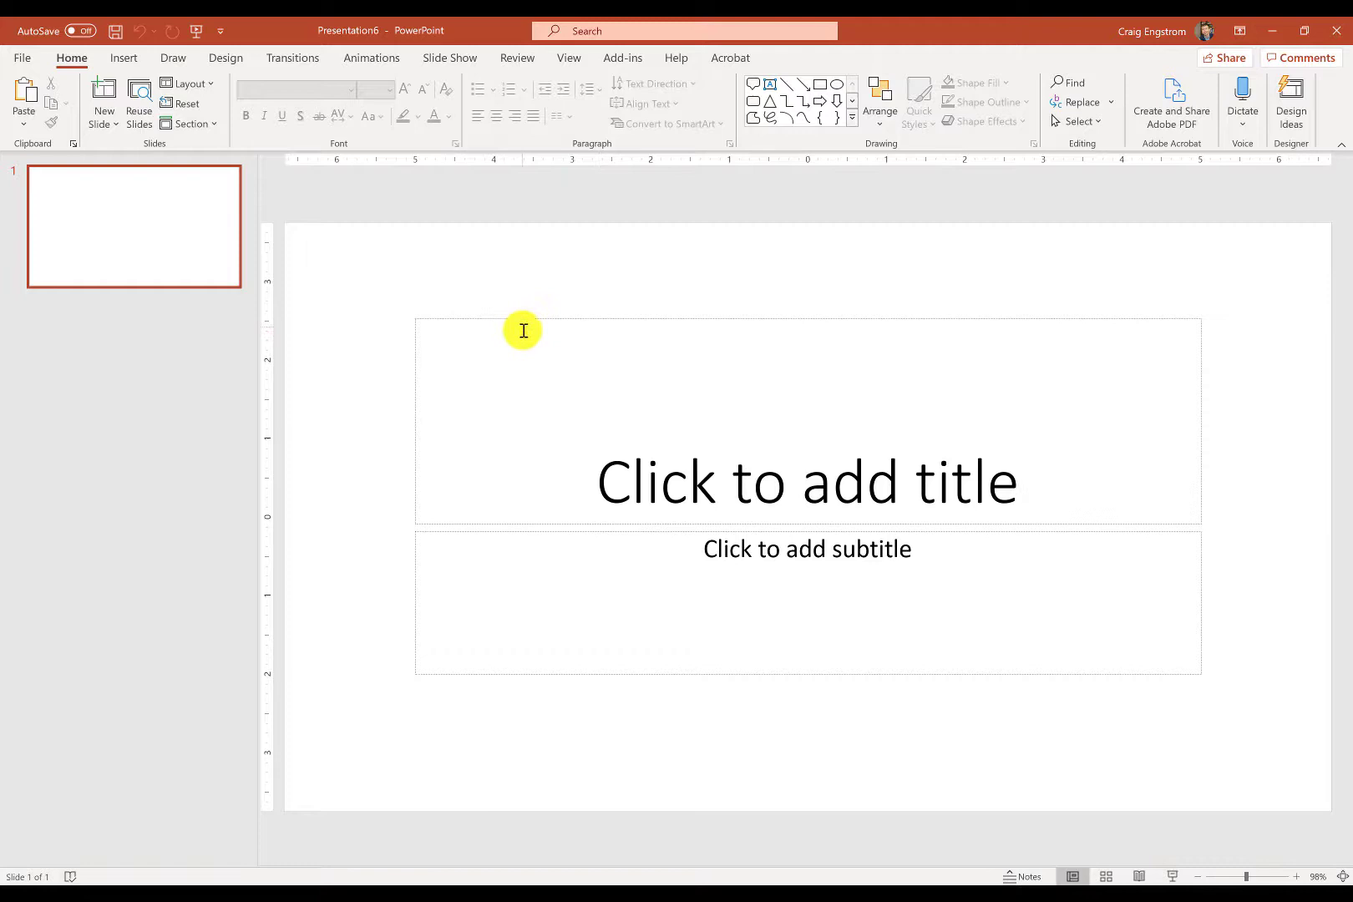
{"action": "mouse_move", "coordinate": [699, 402]}
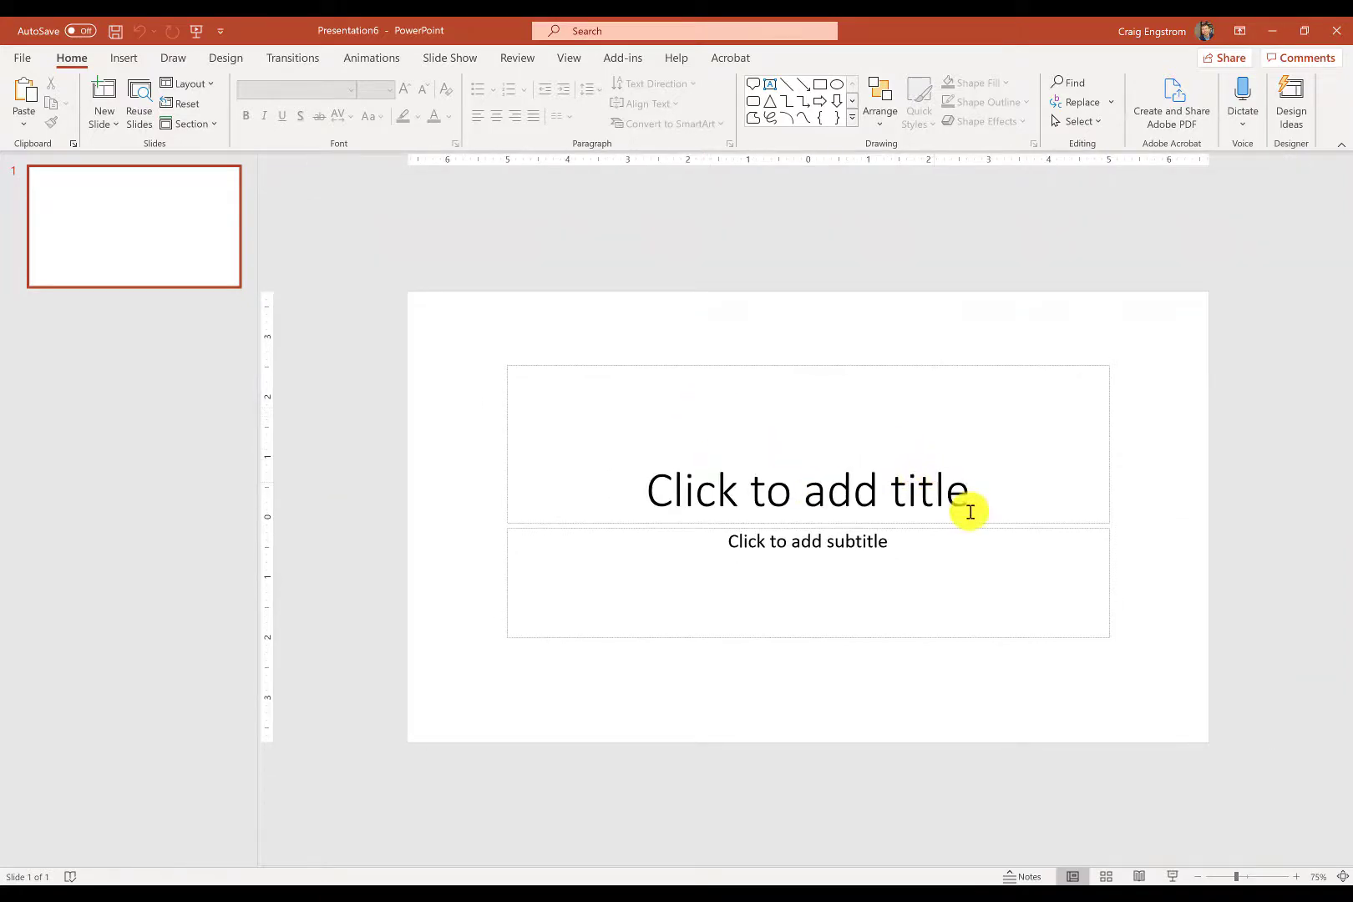
{"action": "mouse_move", "coordinate": [1156, 790]}
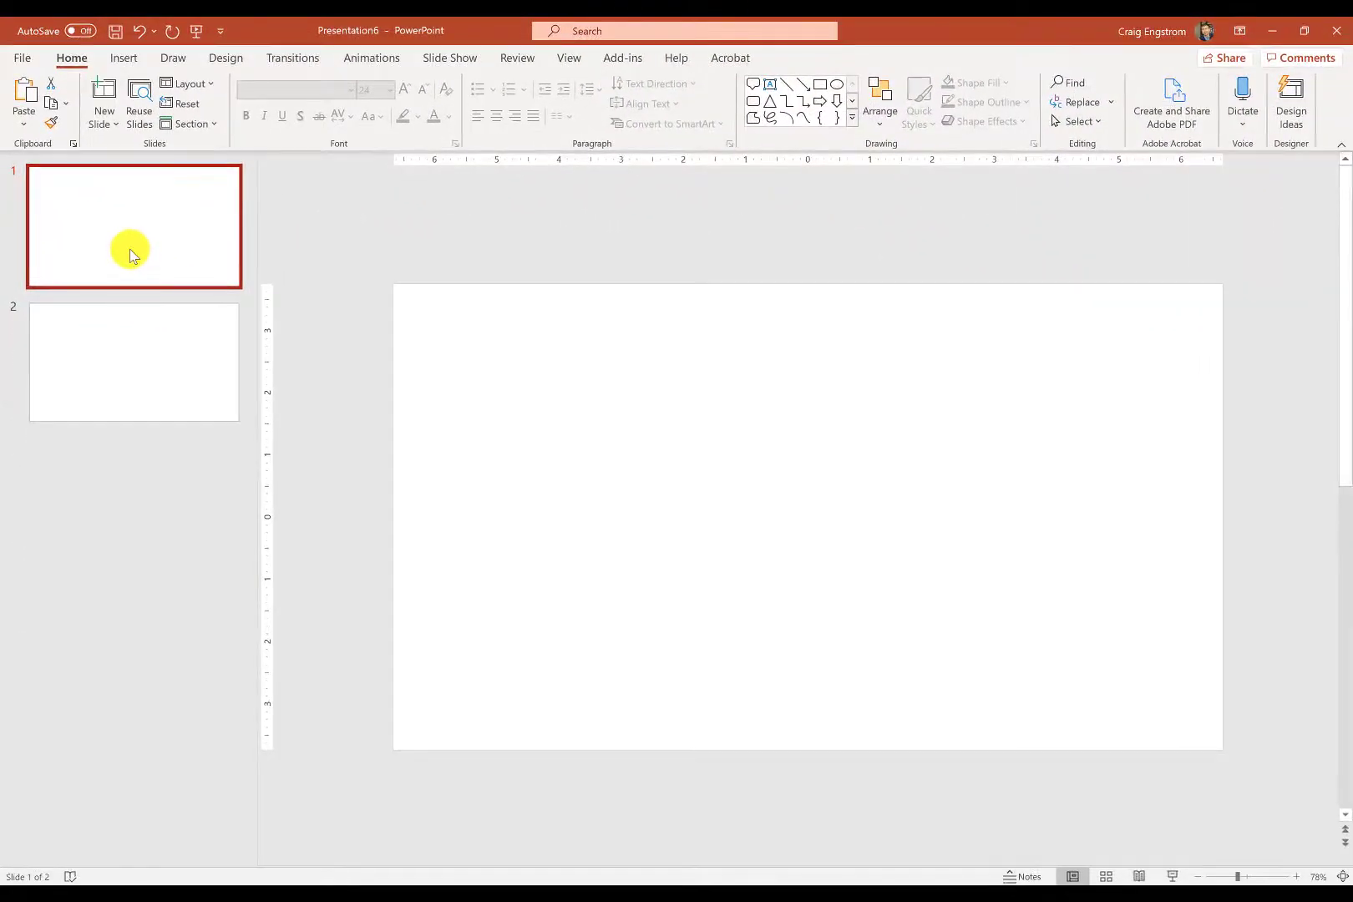
{"action": "mouse_move", "coordinate": [135, 255]}
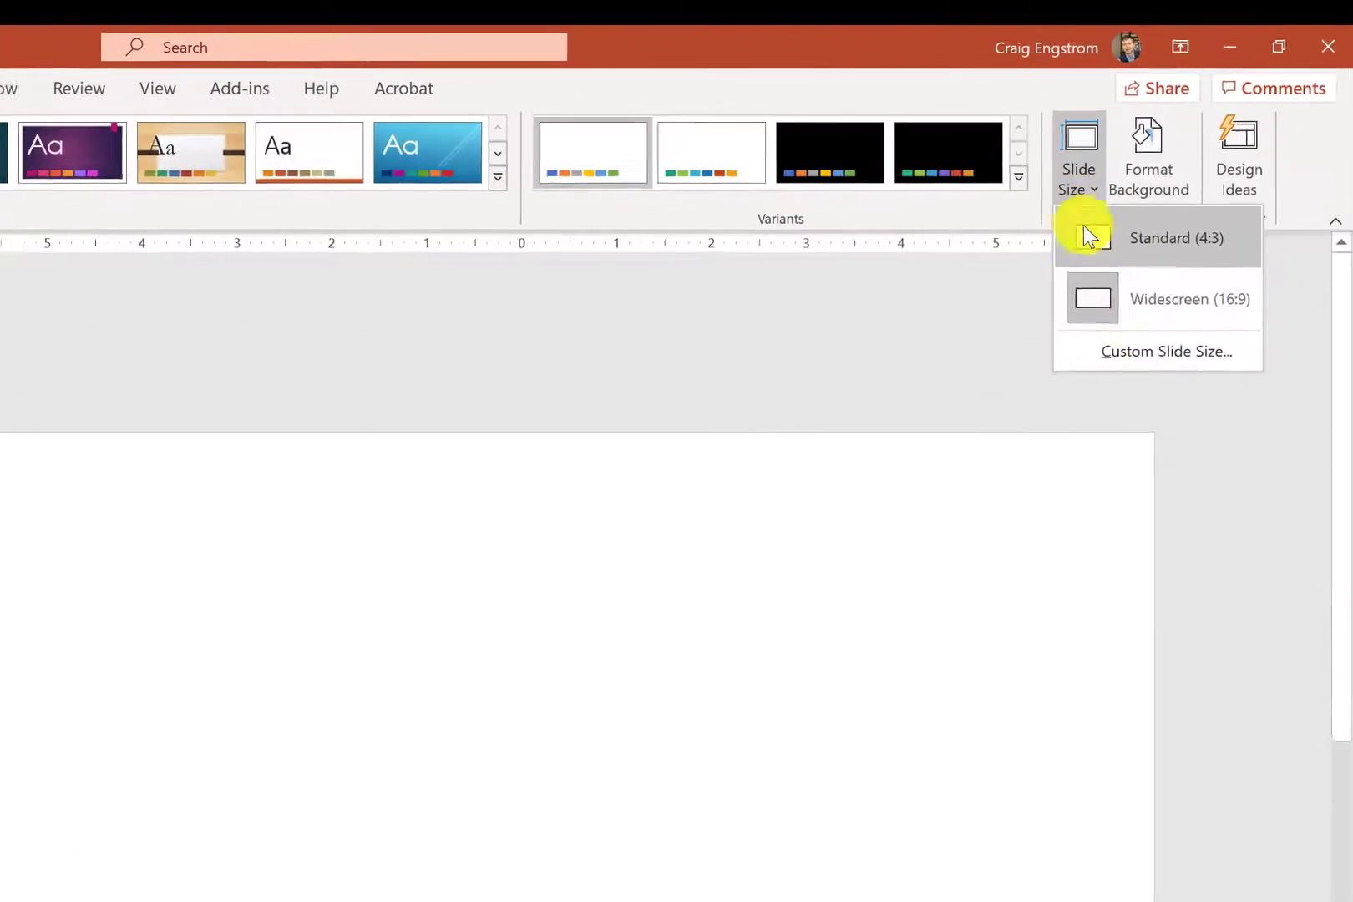
Set a custom portrait slide size of 5.625 in wide by 10 in tall.
{"action": "left_click", "coordinate": [1169, 351]}
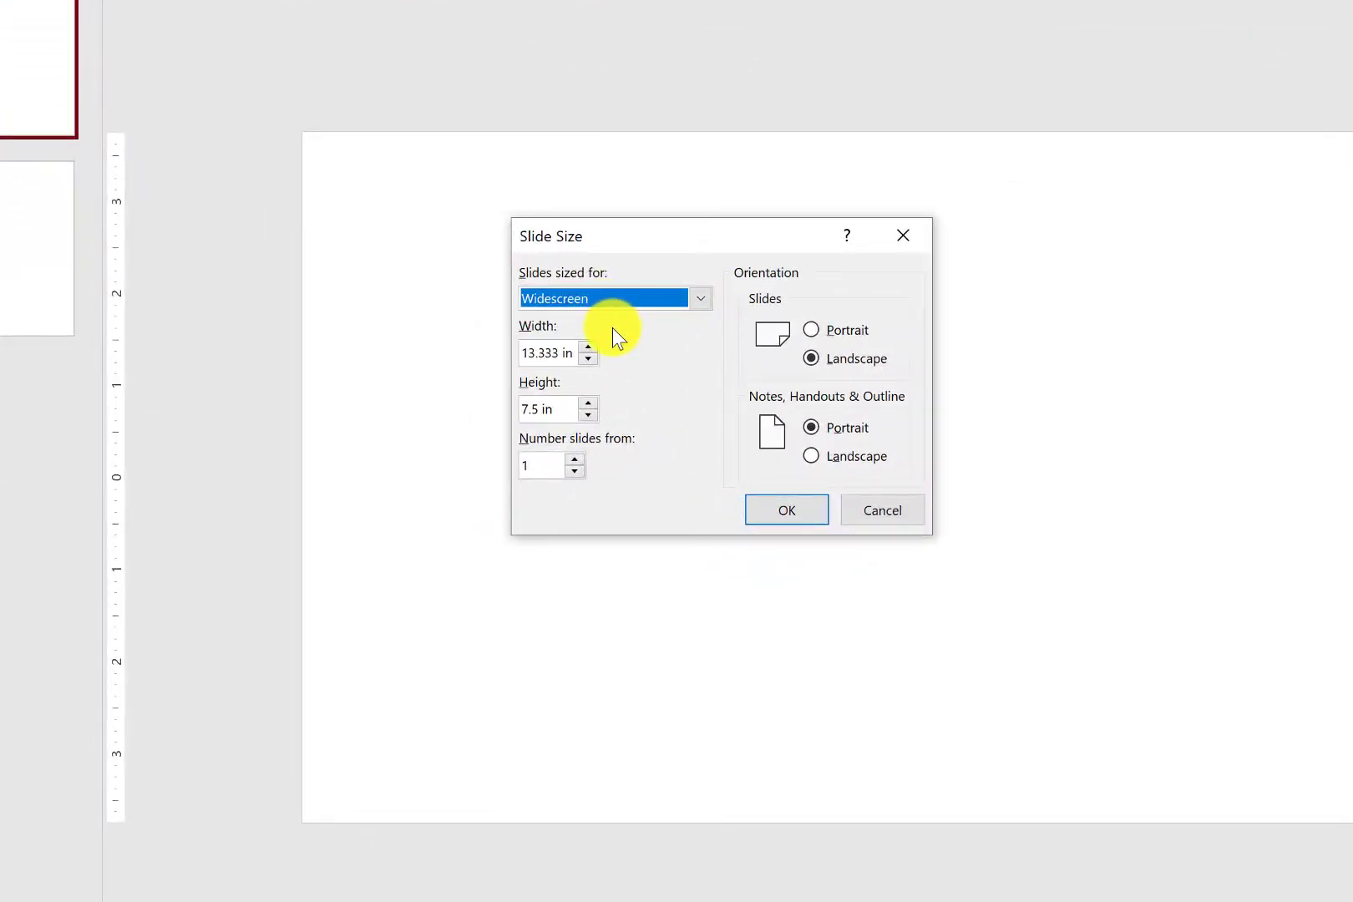
{"action": "mouse_move", "coordinate": [626, 350]}
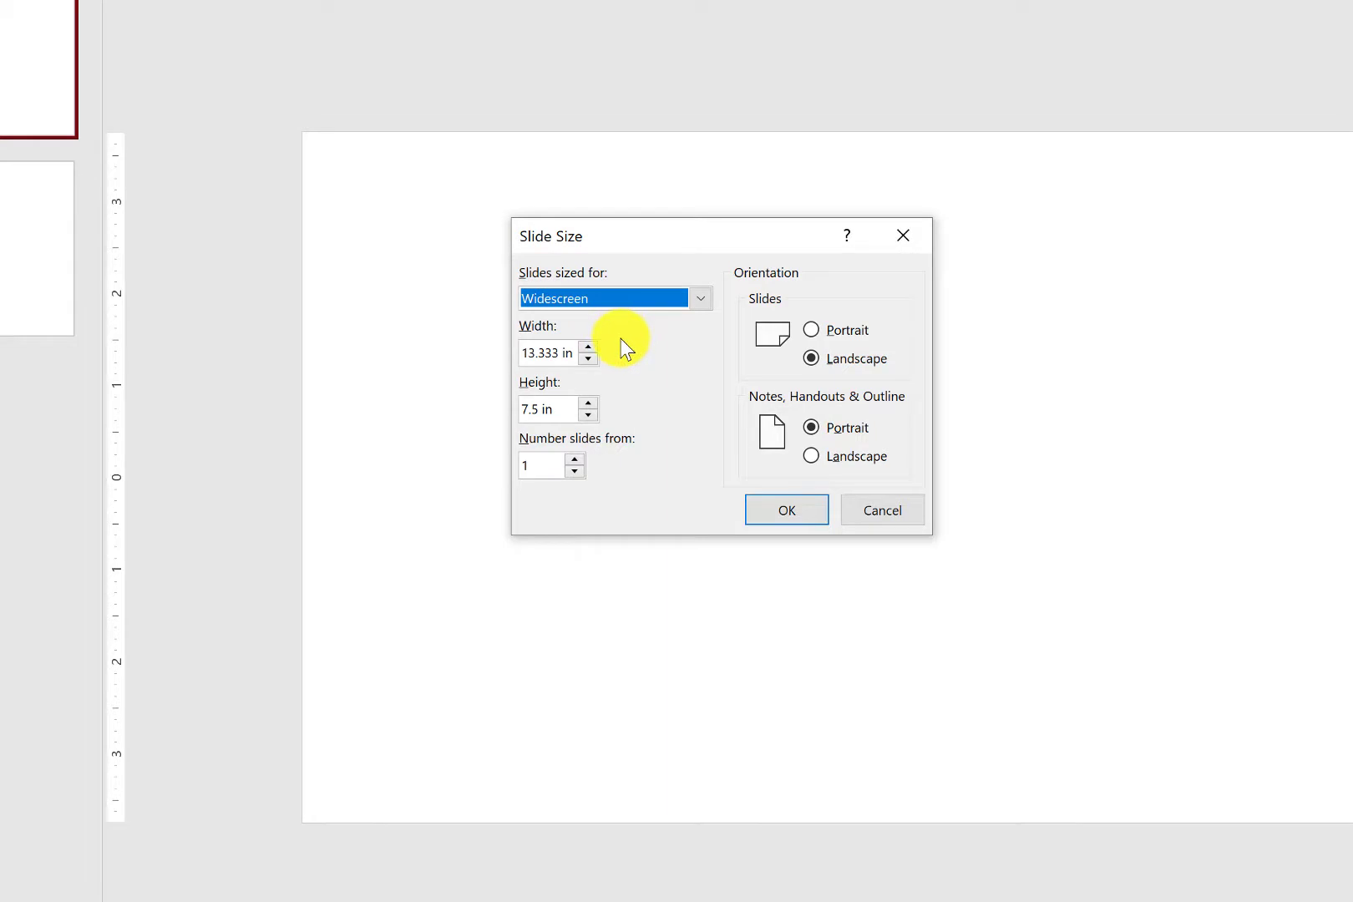
{"action": "mouse_move", "coordinate": [617, 361]}
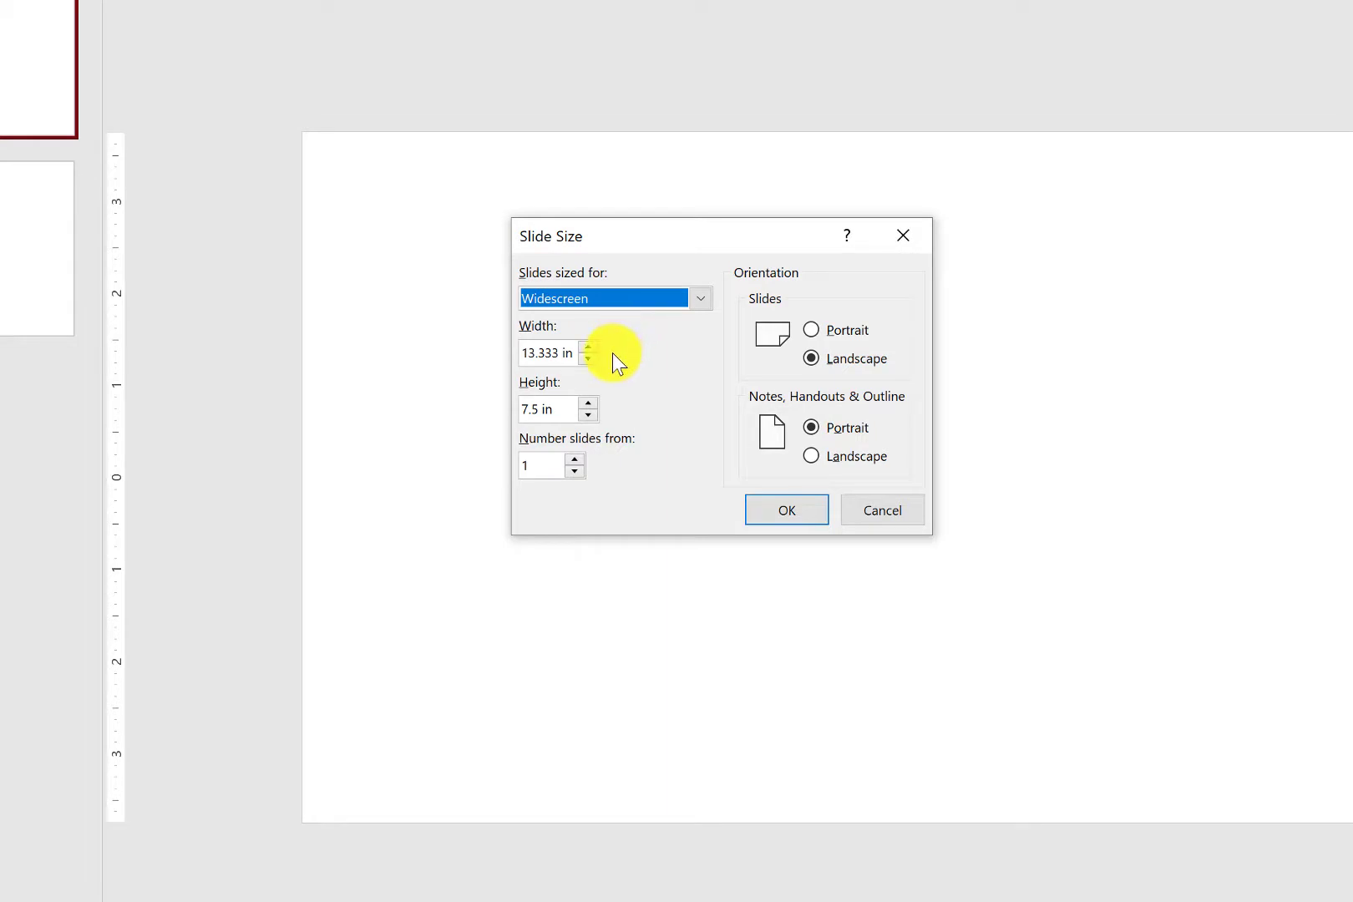
{"action": "left_click", "coordinate": [548, 354]}
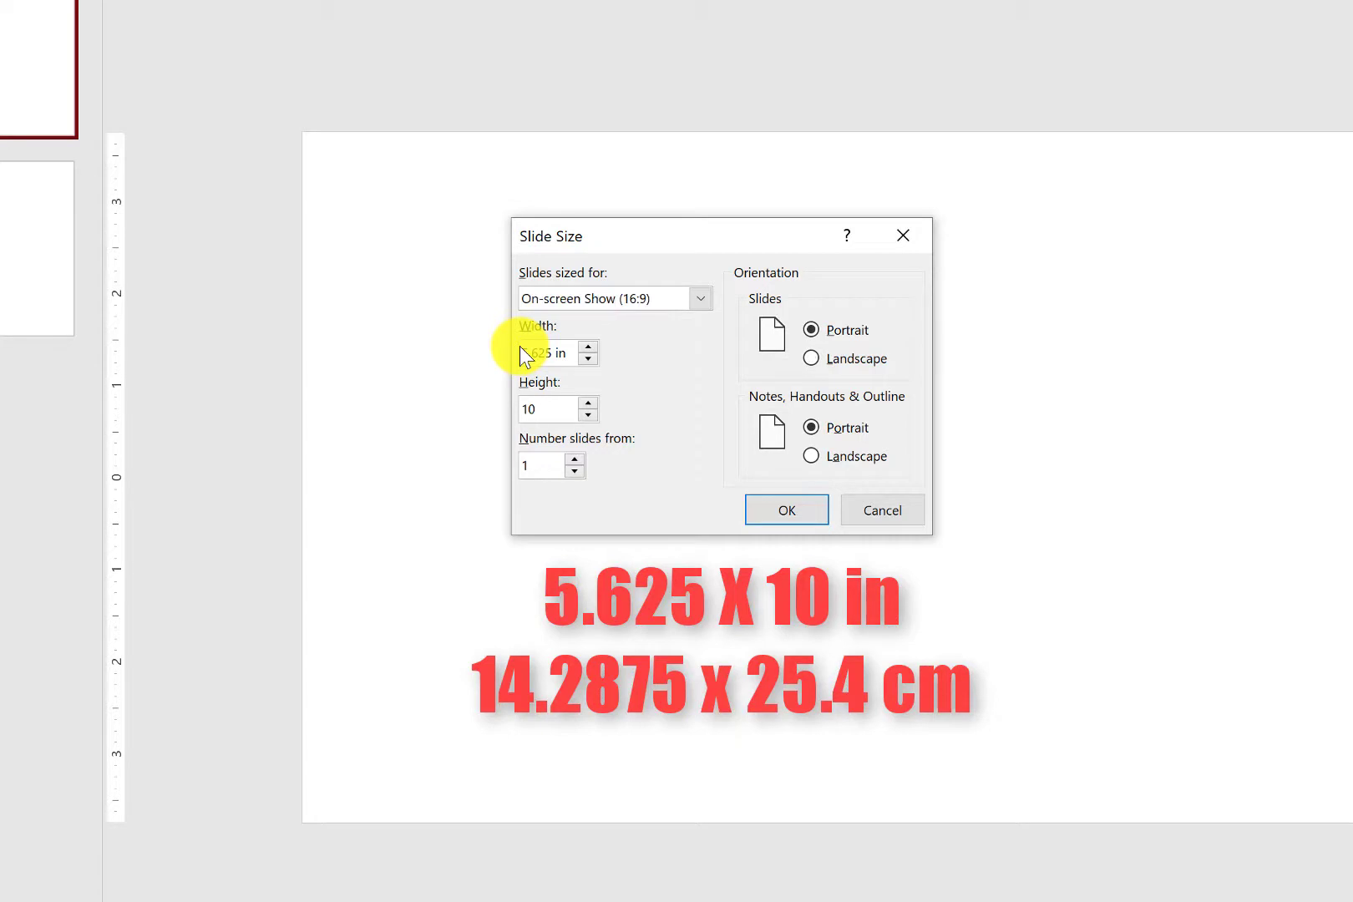
{"action": "left_click", "coordinate": [783, 509]}
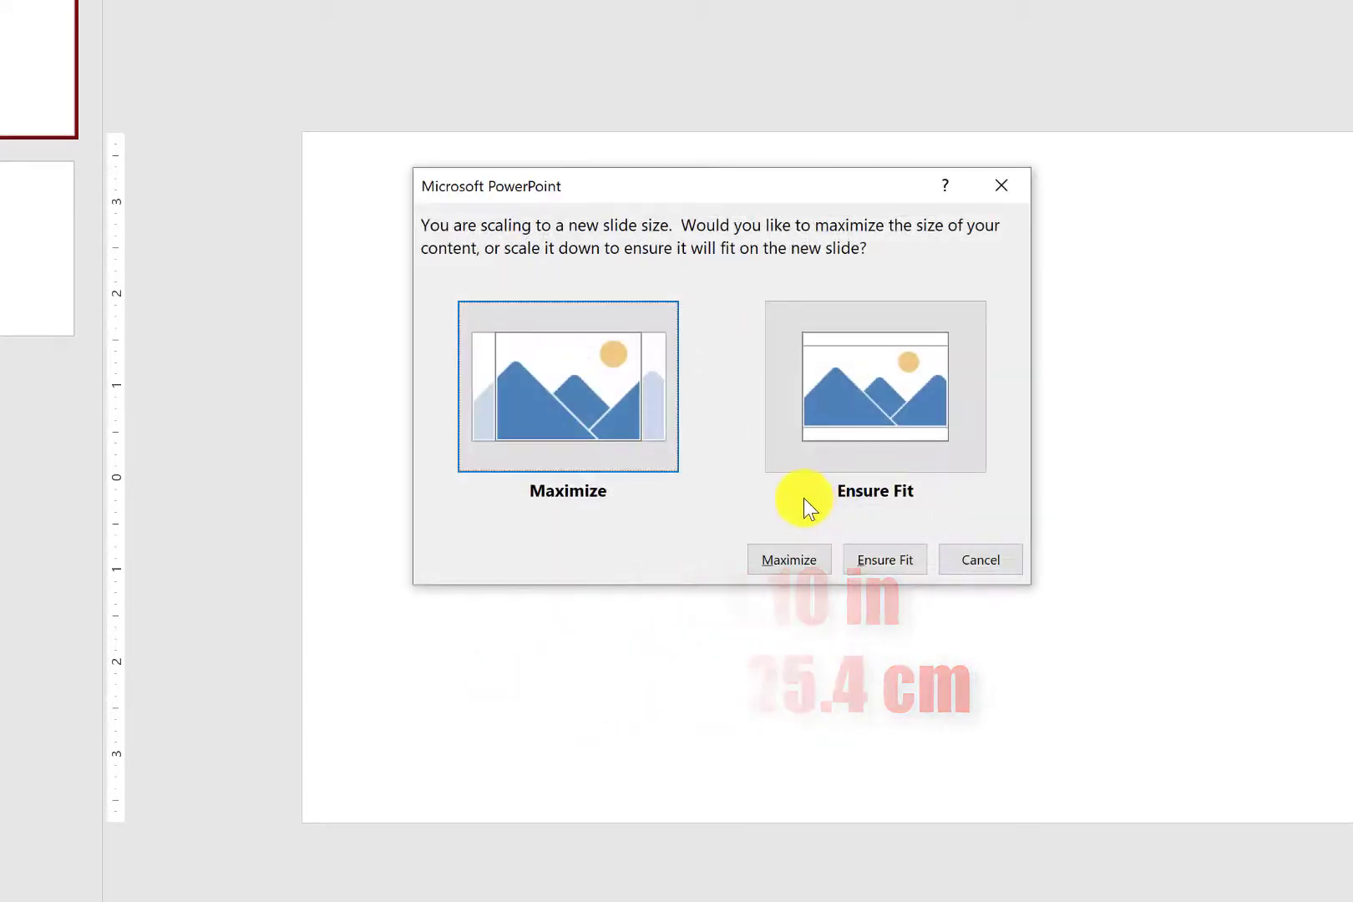
{"action": "mouse_move", "coordinate": [874, 386]}
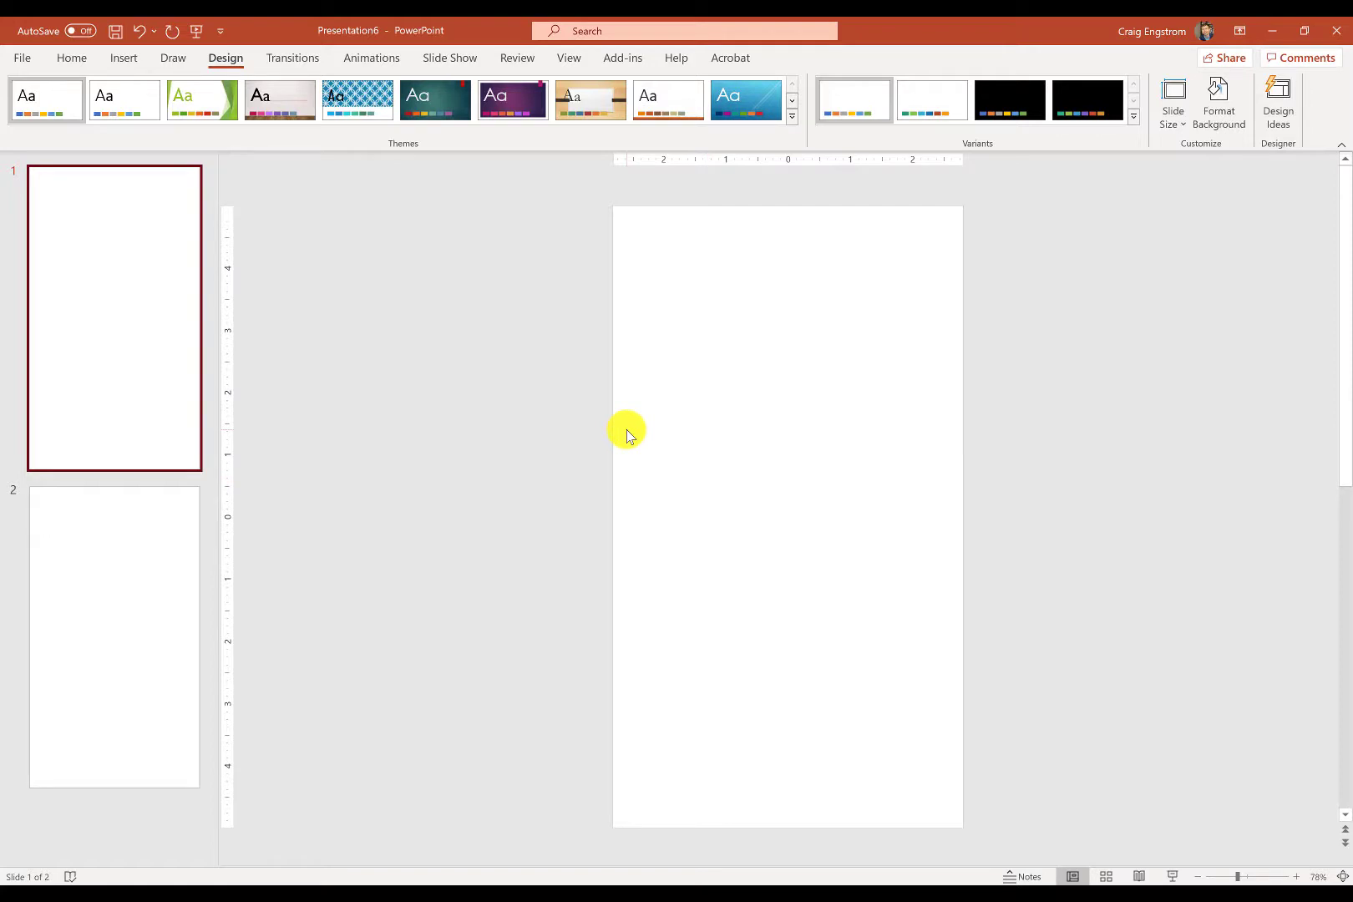
{"action": "mouse_move", "coordinate": [598, 431]}
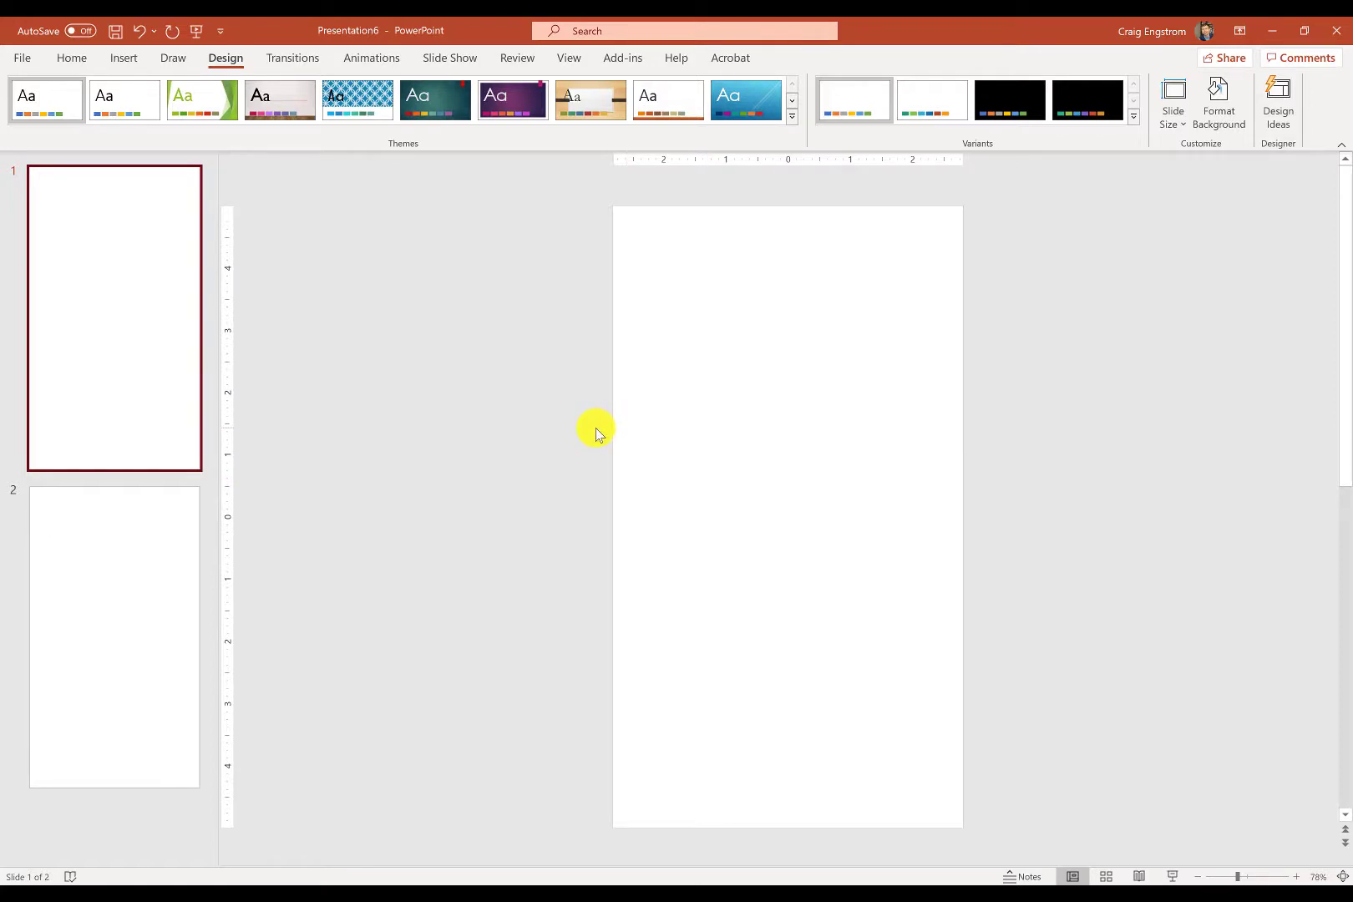
{"action": "mouse_move", "coordinate": [583, 429]}
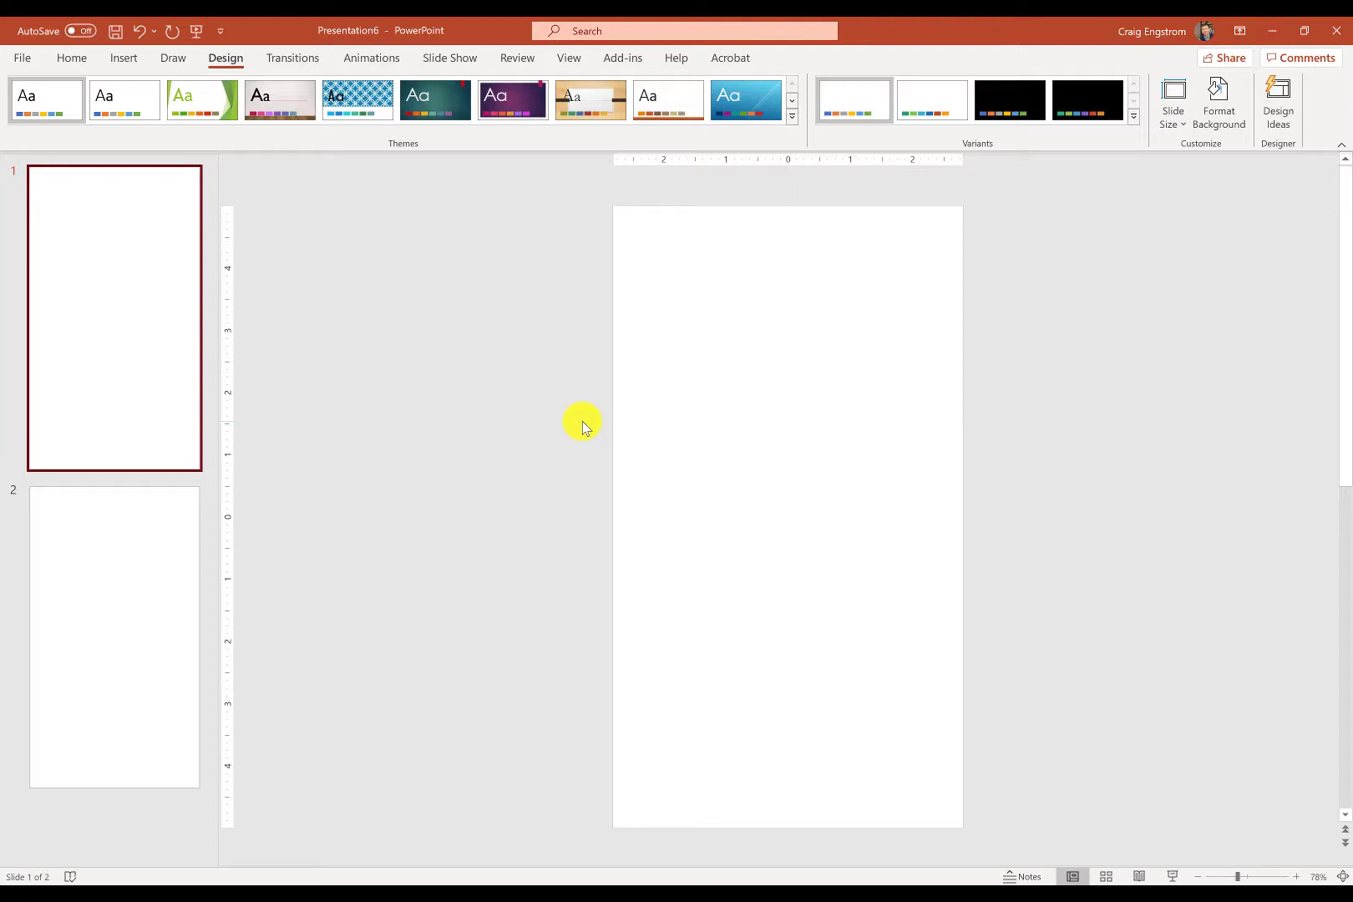
{"action": "mouse_move", "coordinate": [552, 414]}
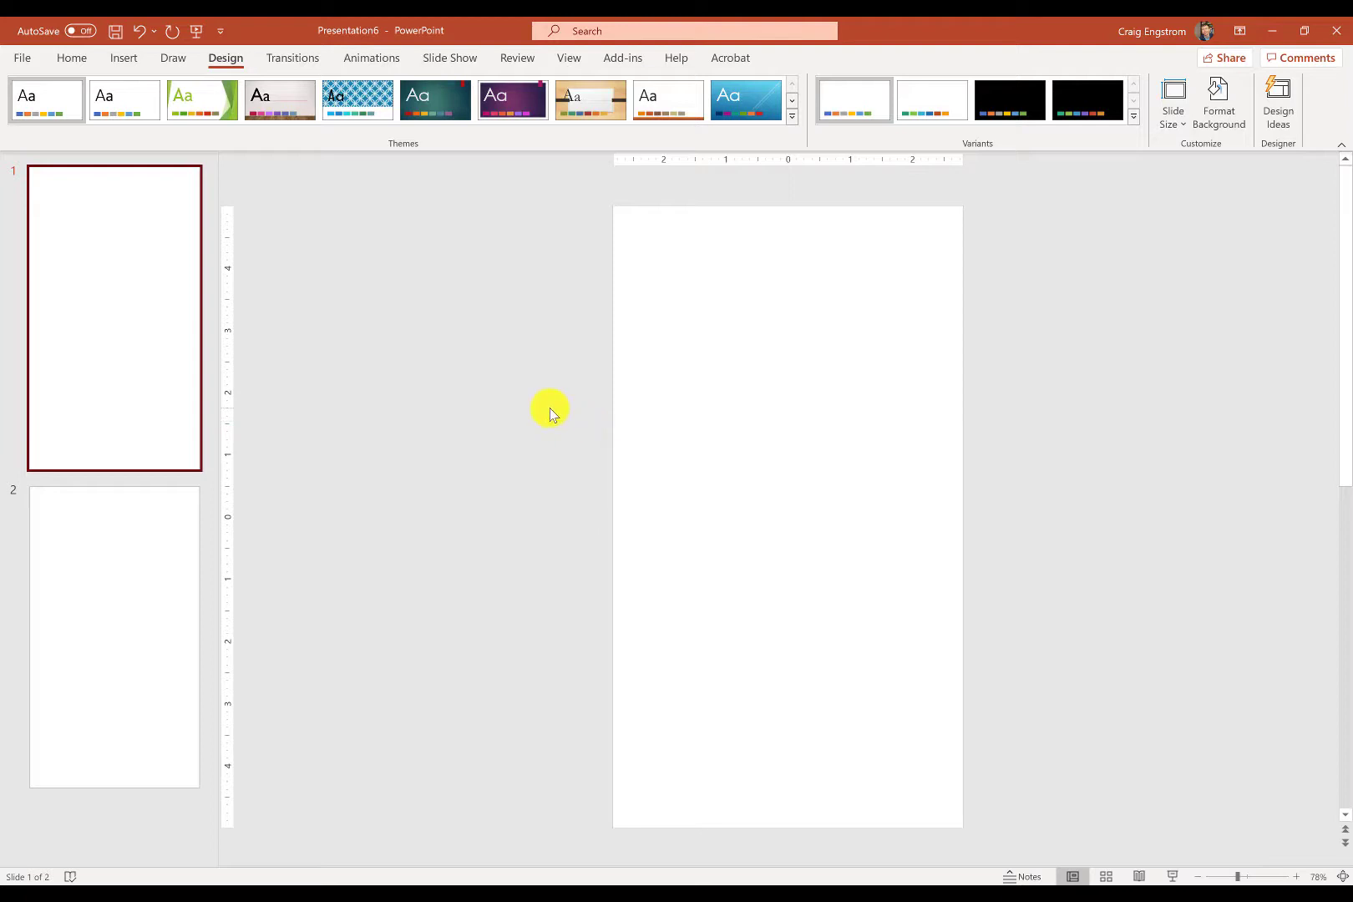
{"action": "mouse_move", "coordinate": [595, 389]}
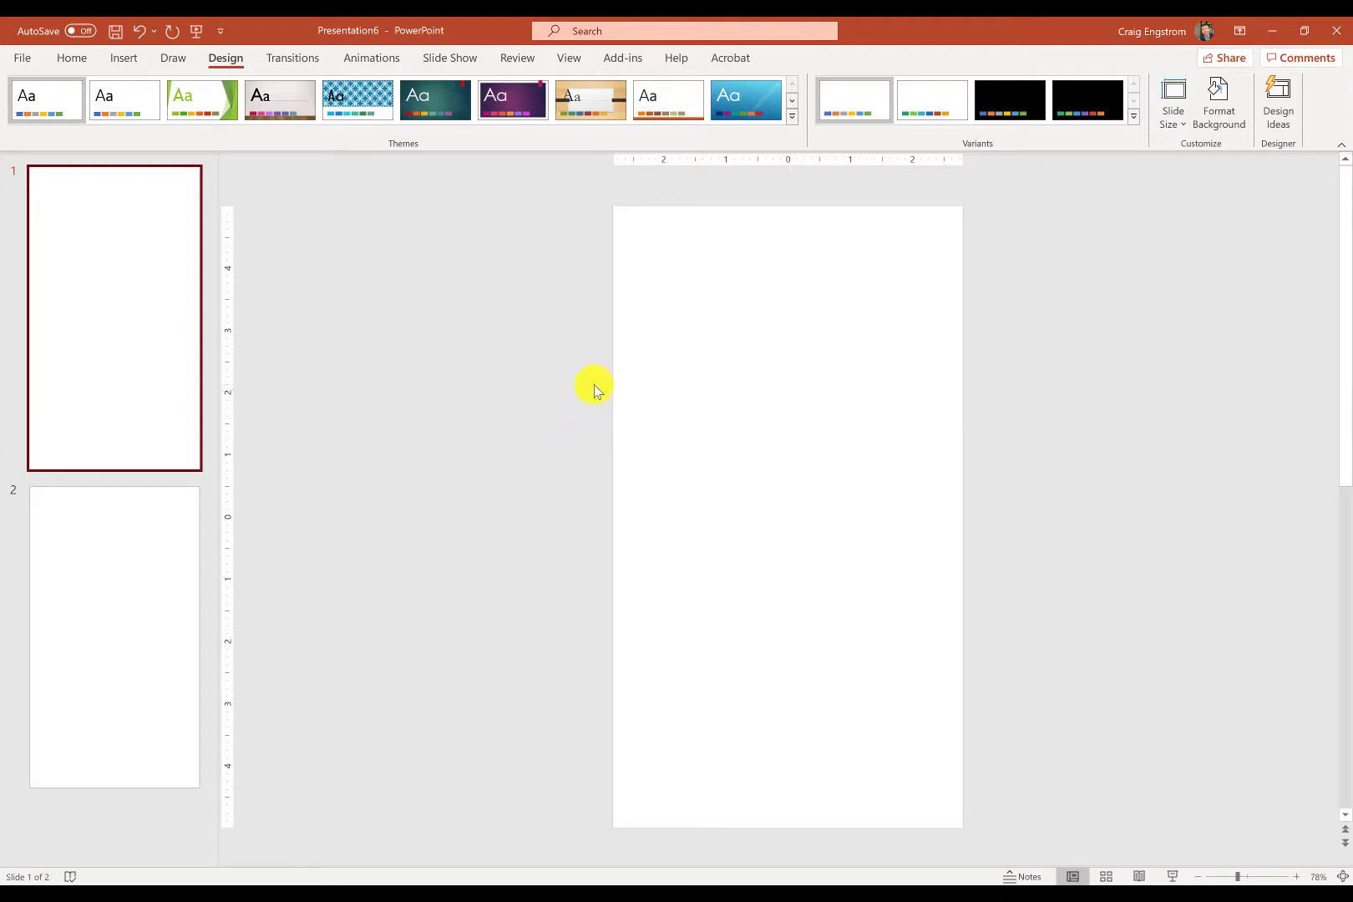
{"action": "mouse_move", "coordinate": [543, 363]}
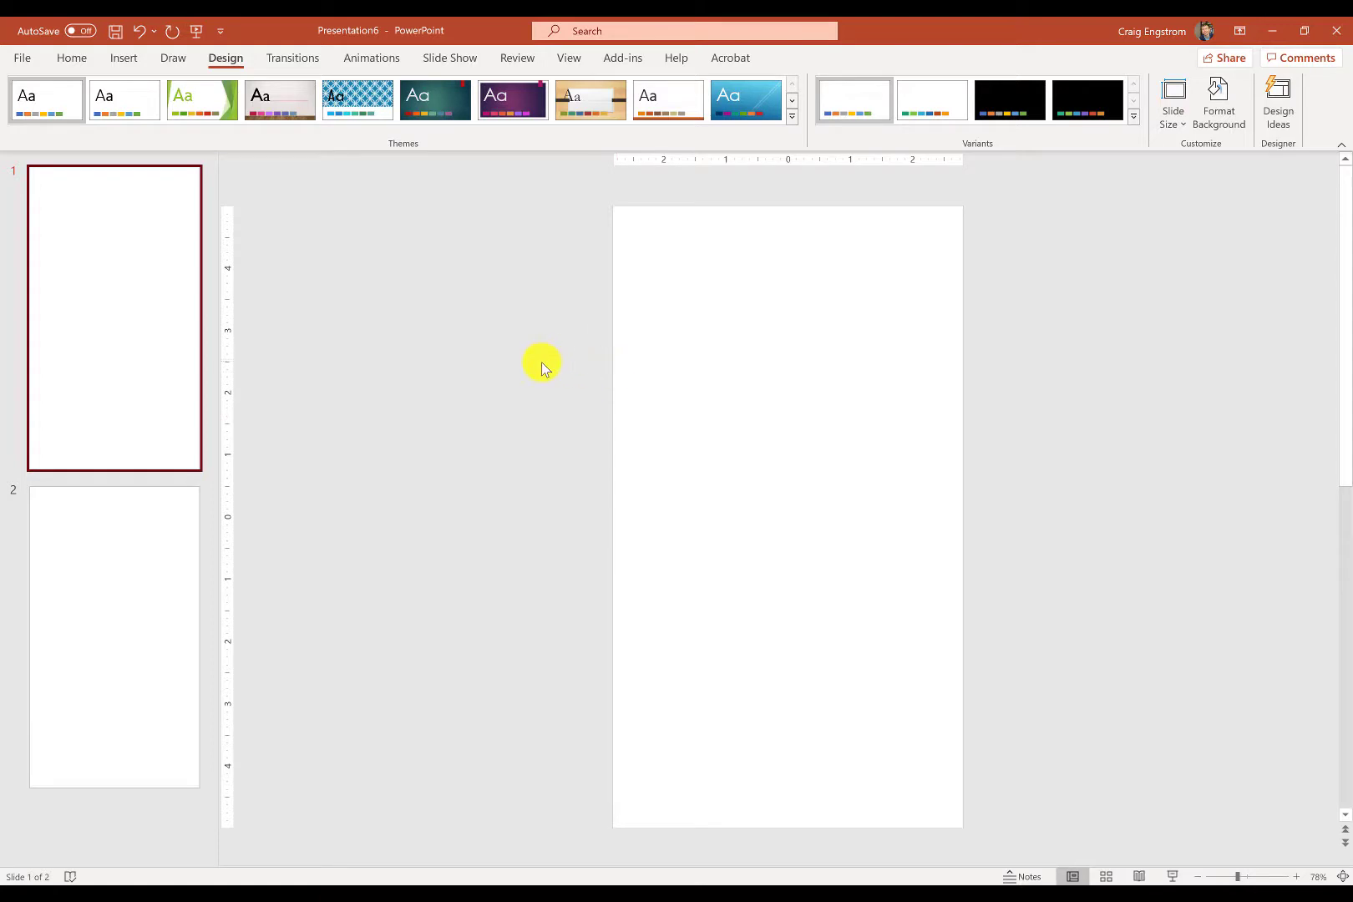
{"action": "mouse_move", "coordinate": [532, 363]}
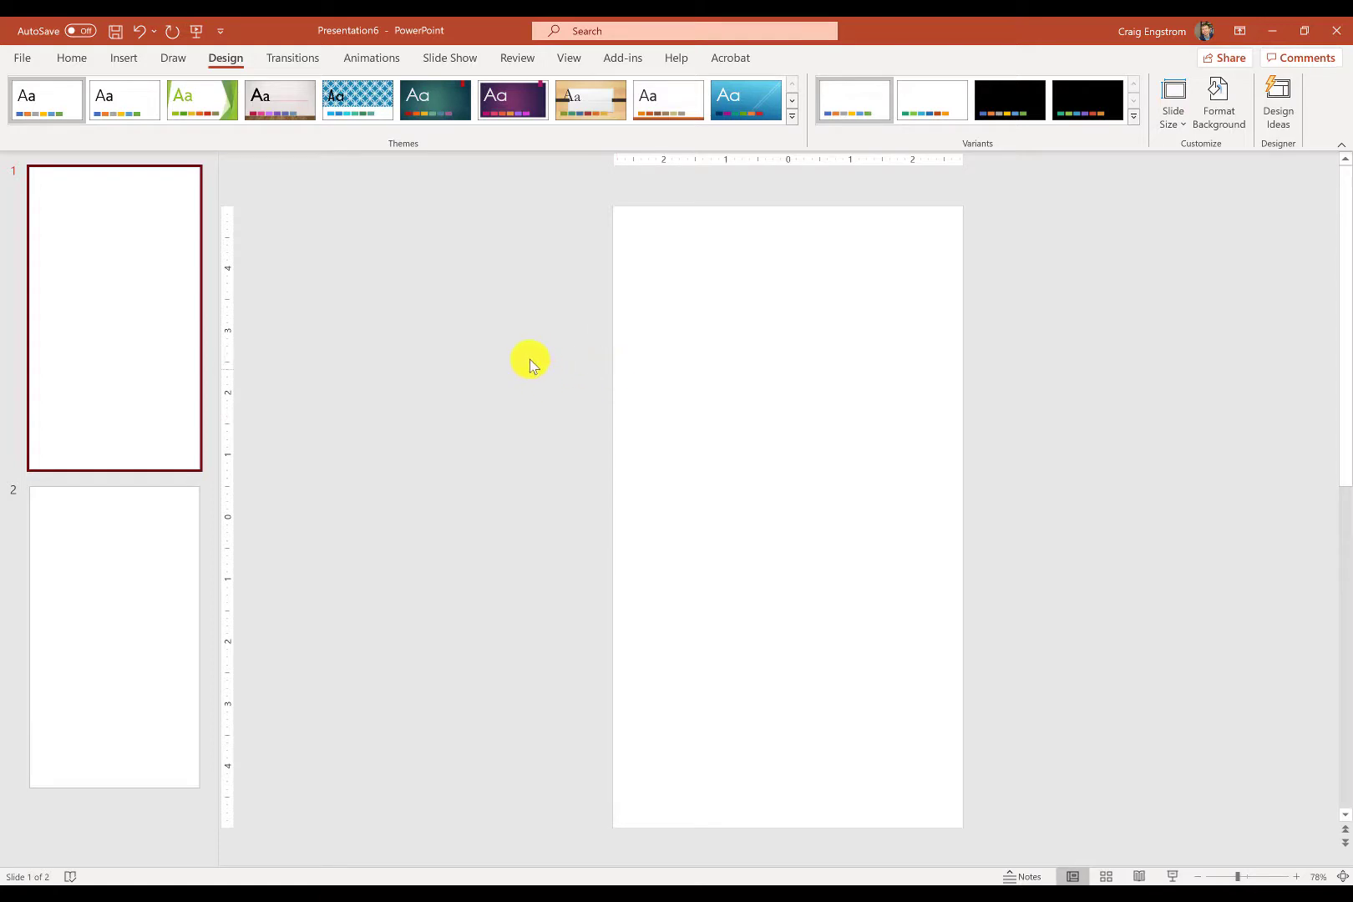
{"action": "mouse_move", "coordinate": [583, 353]}
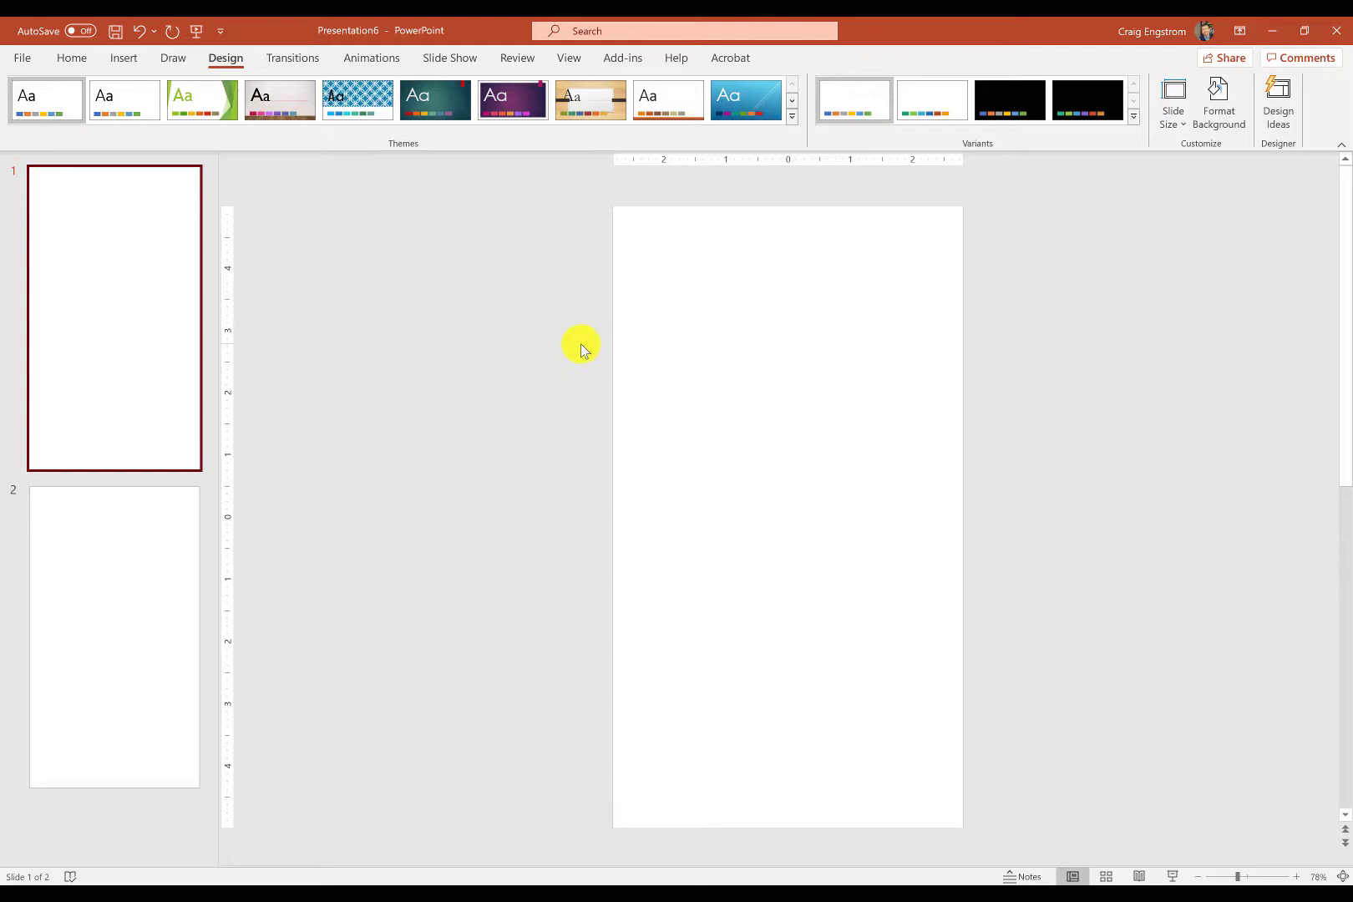
{"action": "mouse_move", "coordinate": [571, 356]}
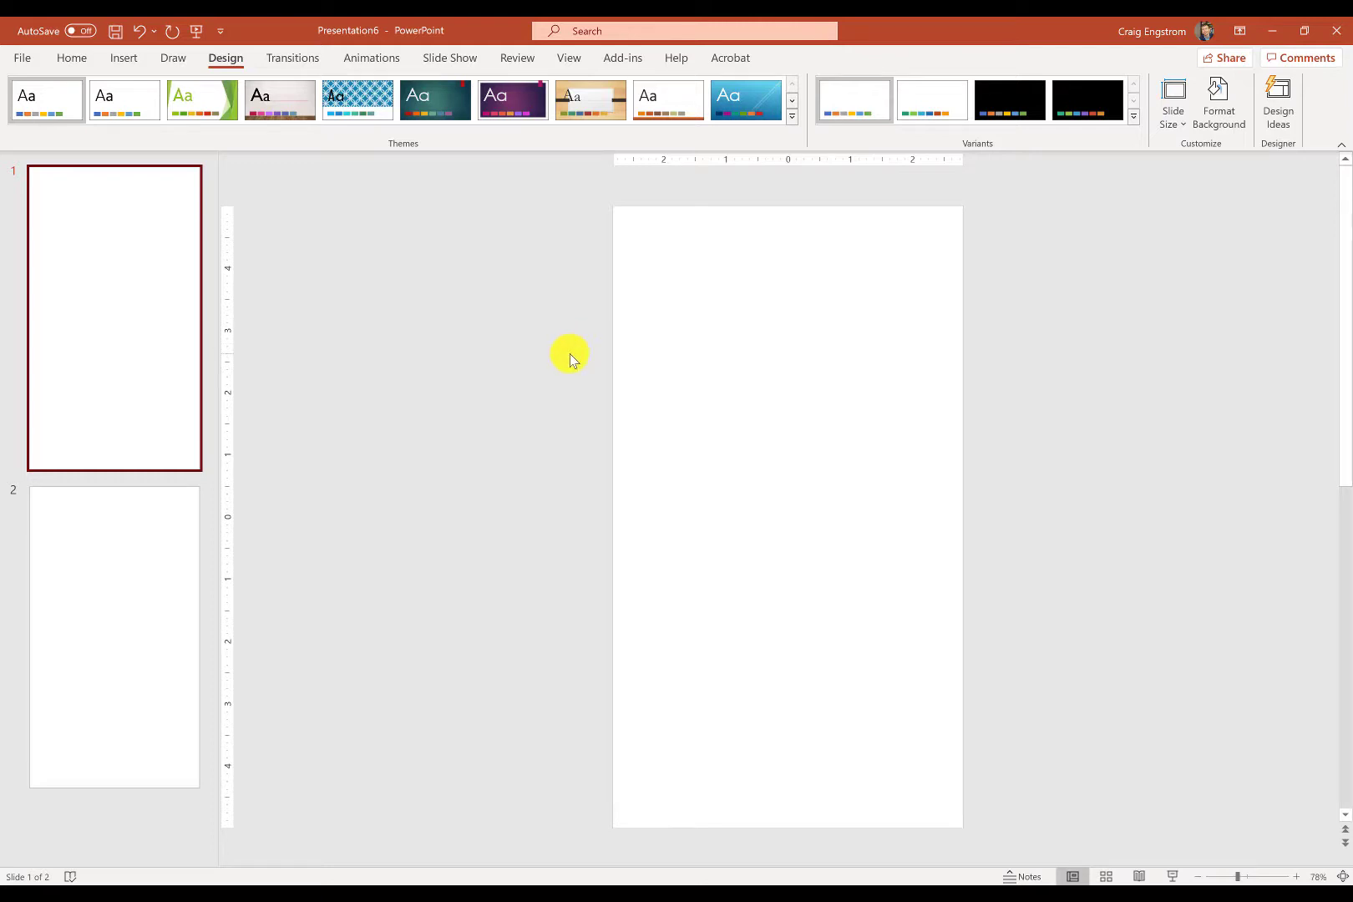
{"action": "mouse_move", "coordinate": [557, 351]}
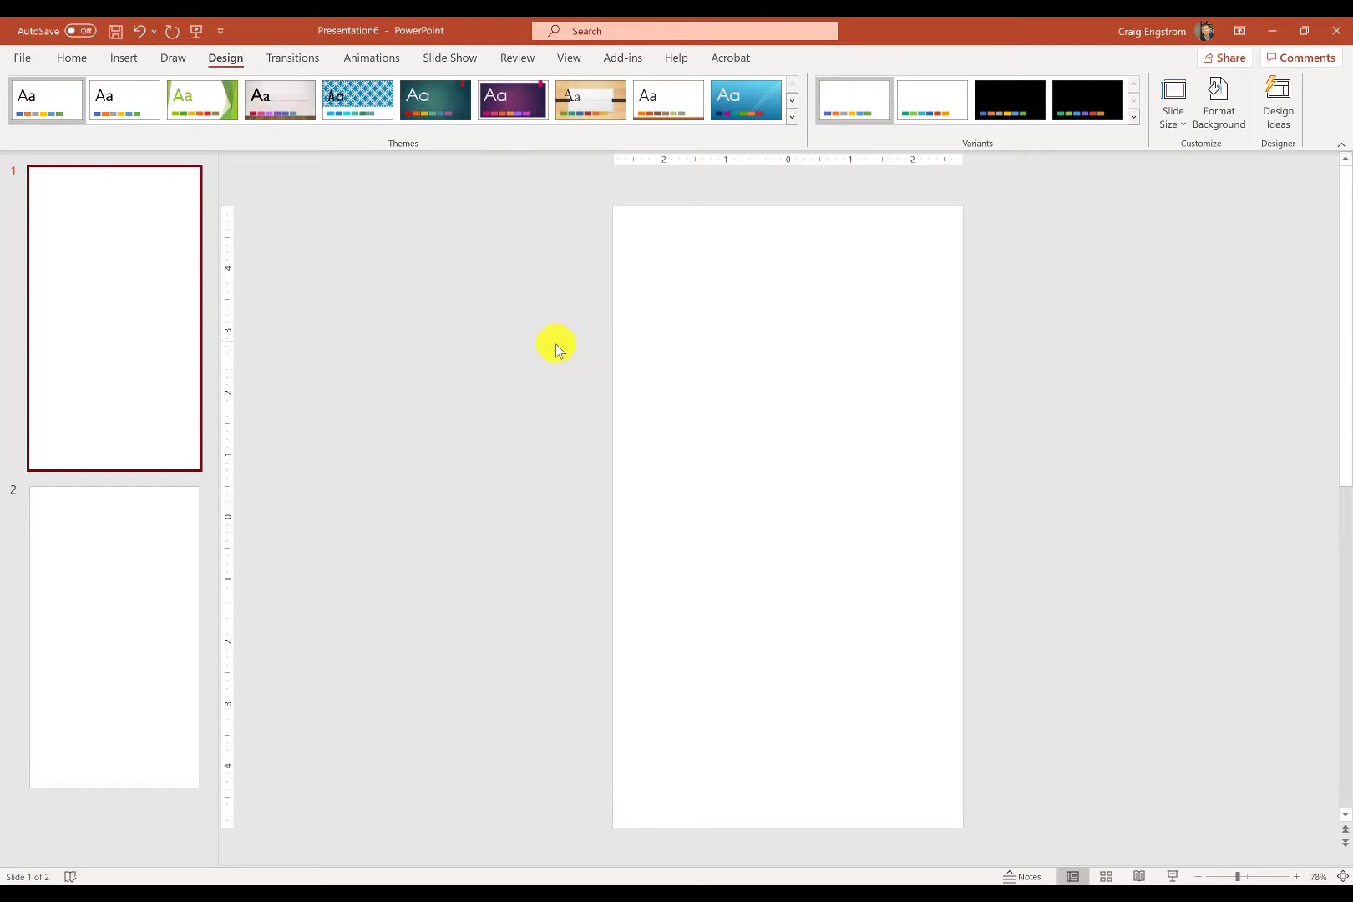
{"action": "mouse_move", "coordinate": [677, 337]}
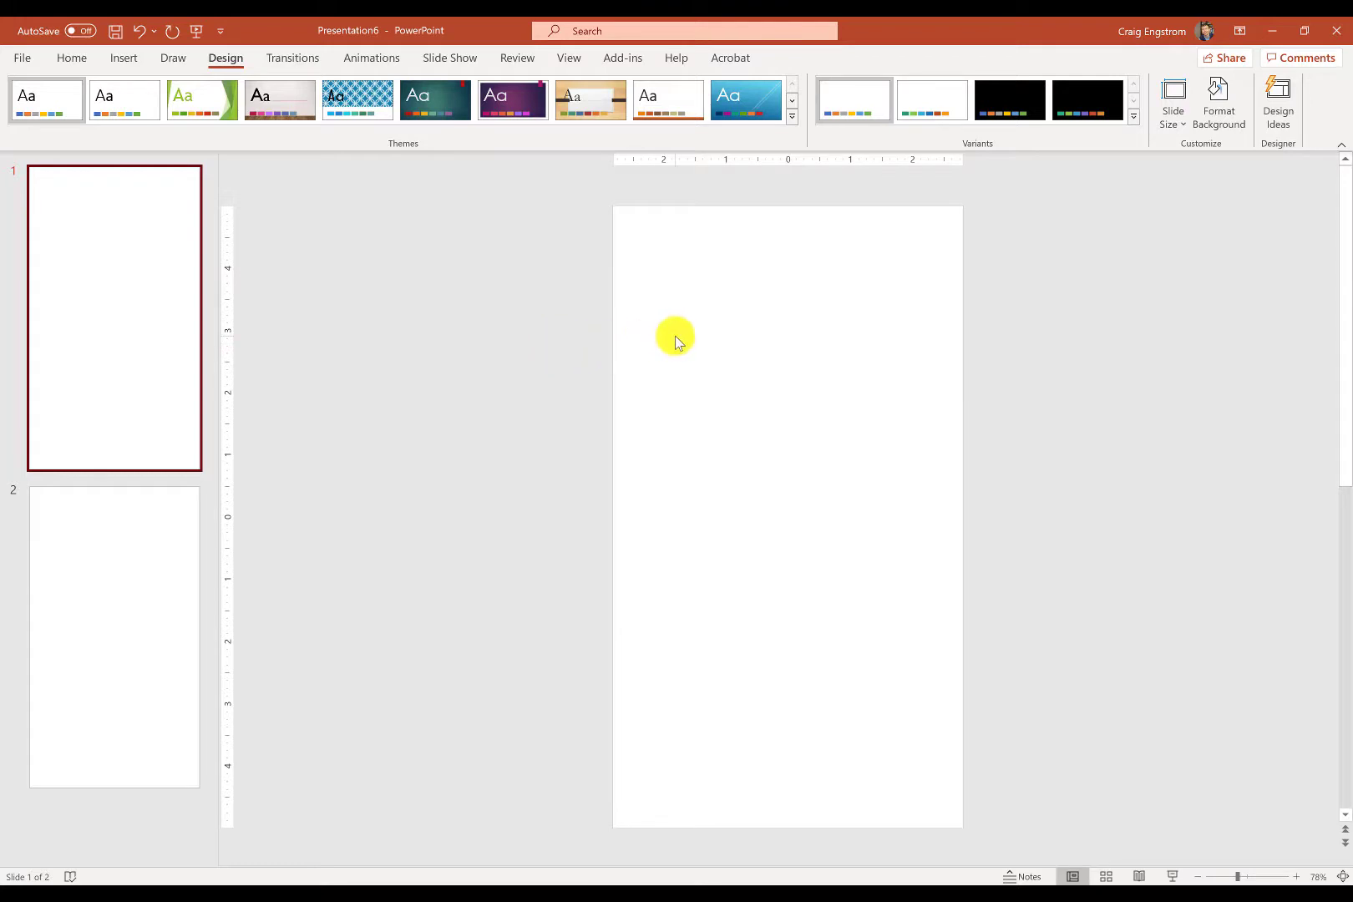
Set the background to solid black fill and apply it to all slides.
{"action": "right_click", "coordinate": [675, 337]}
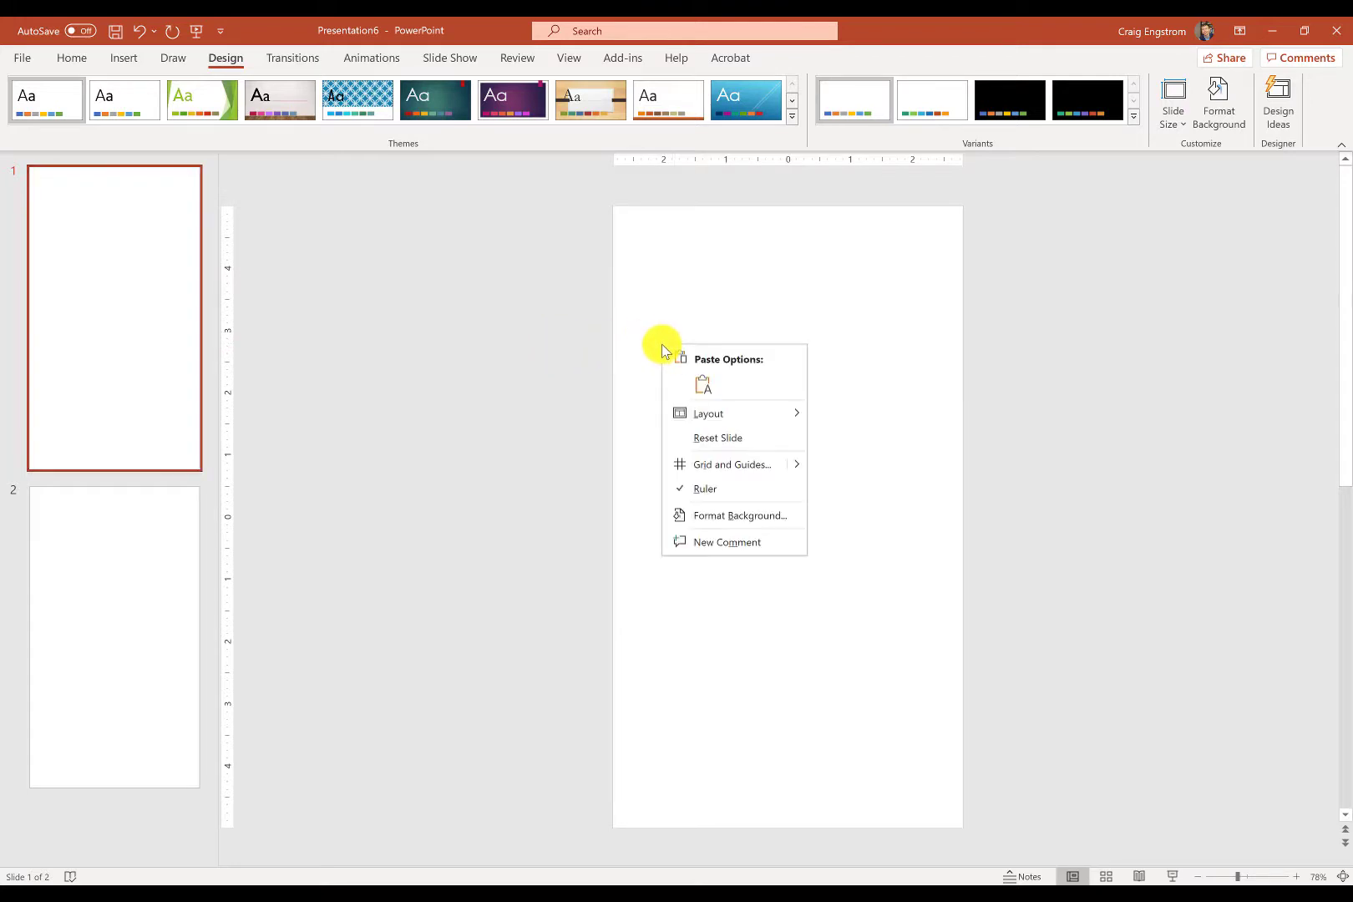
{"action": "mouse_move", "coordinate": [734, 516]}
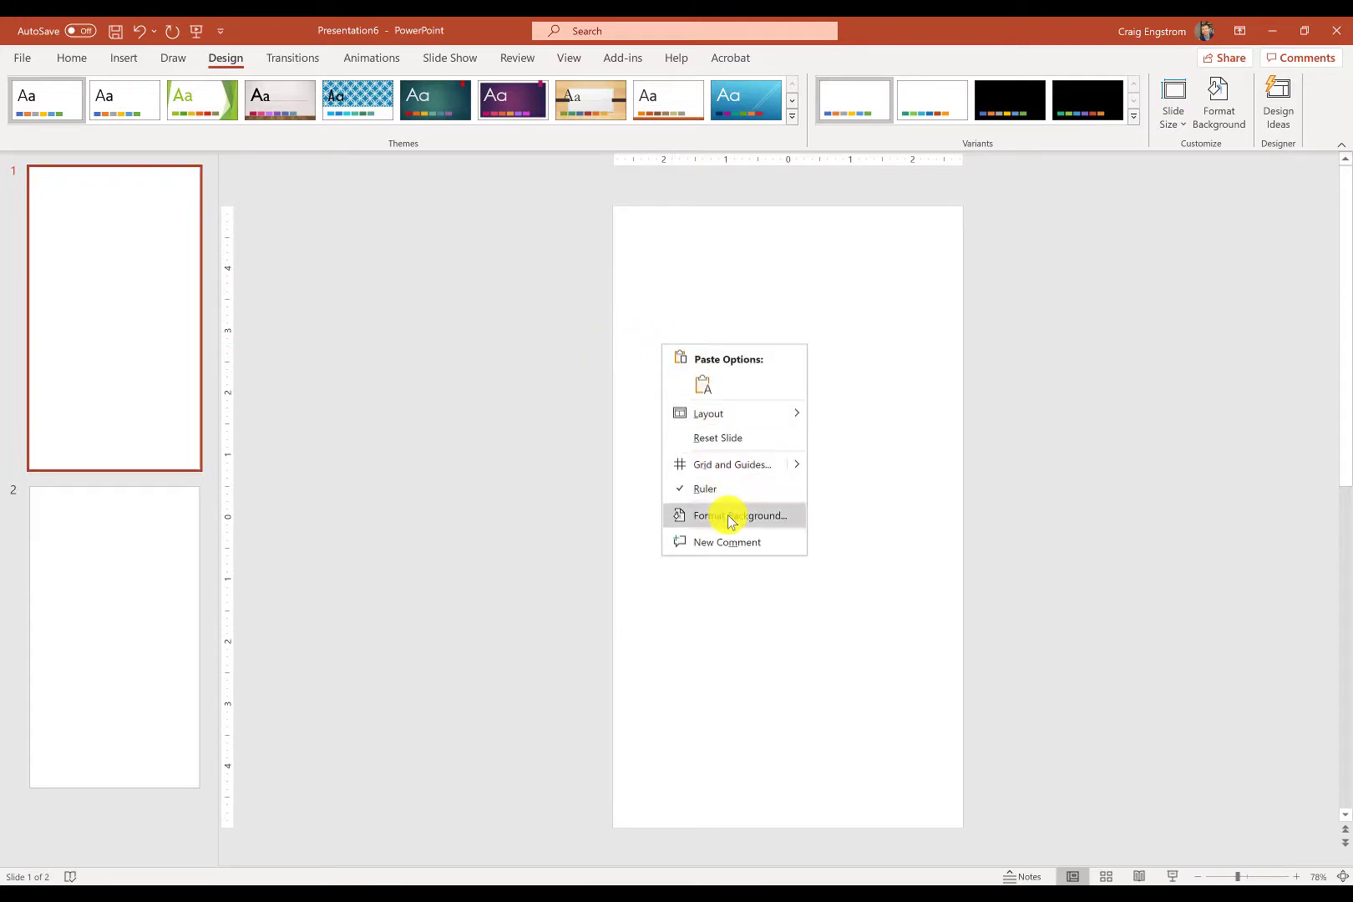
{"action": "left_click", "coordinate": [733, 515]}
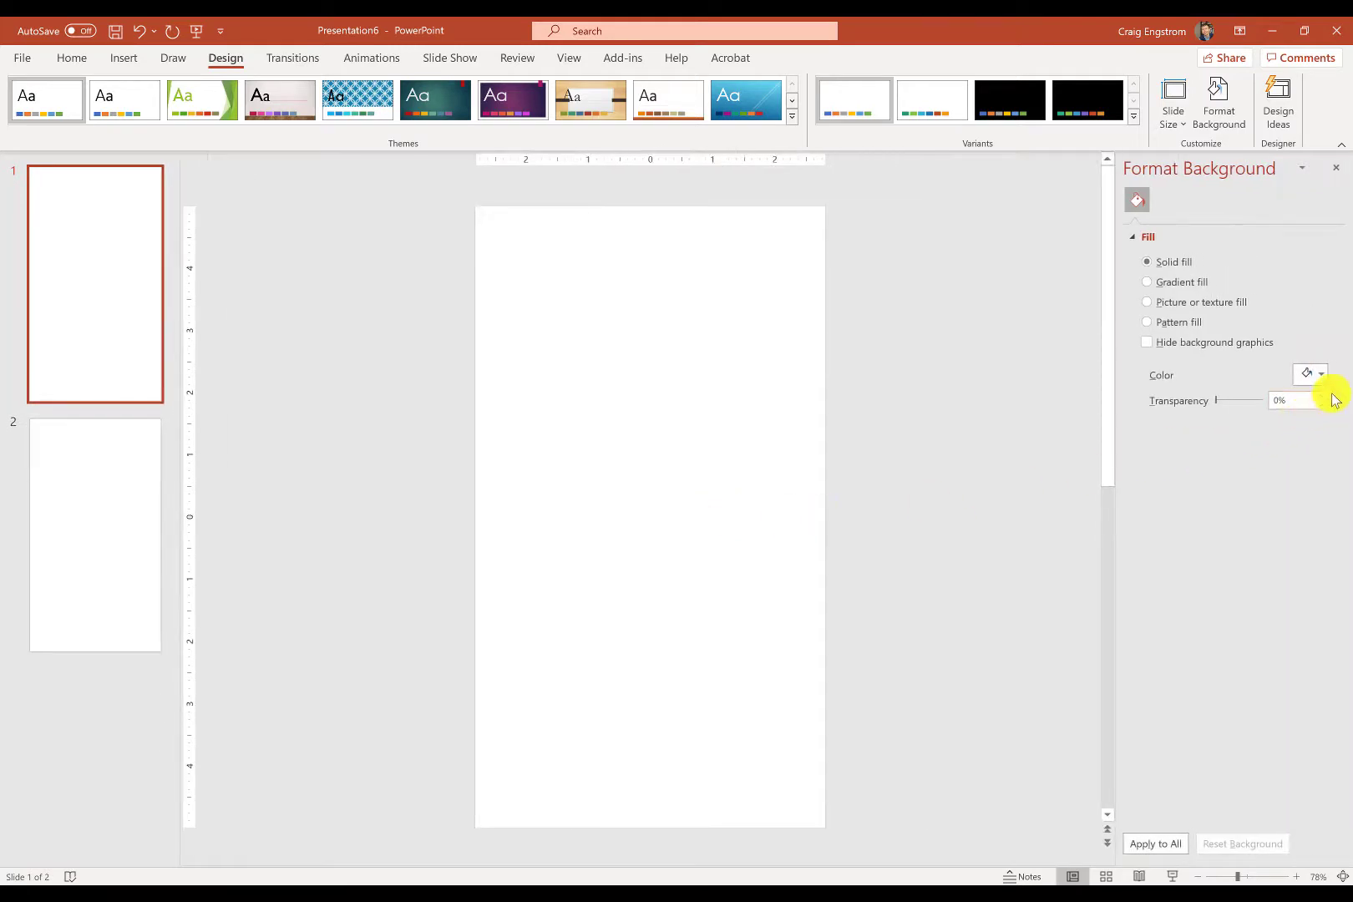
{"action": "left_click", "coordinate": [1320, 375]}
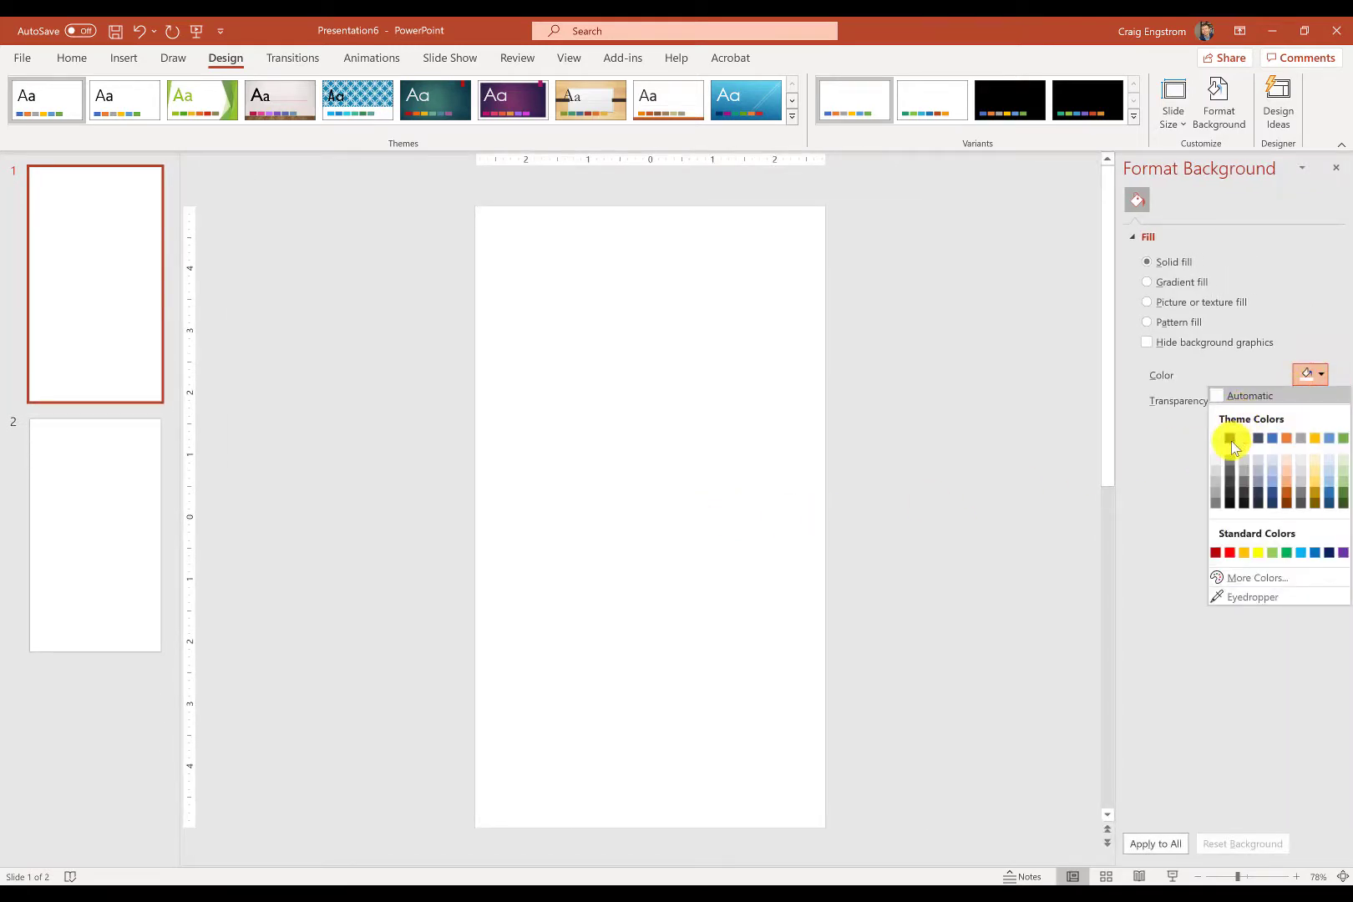
{"action": "left_click", "coordinate": [1229, 440]}
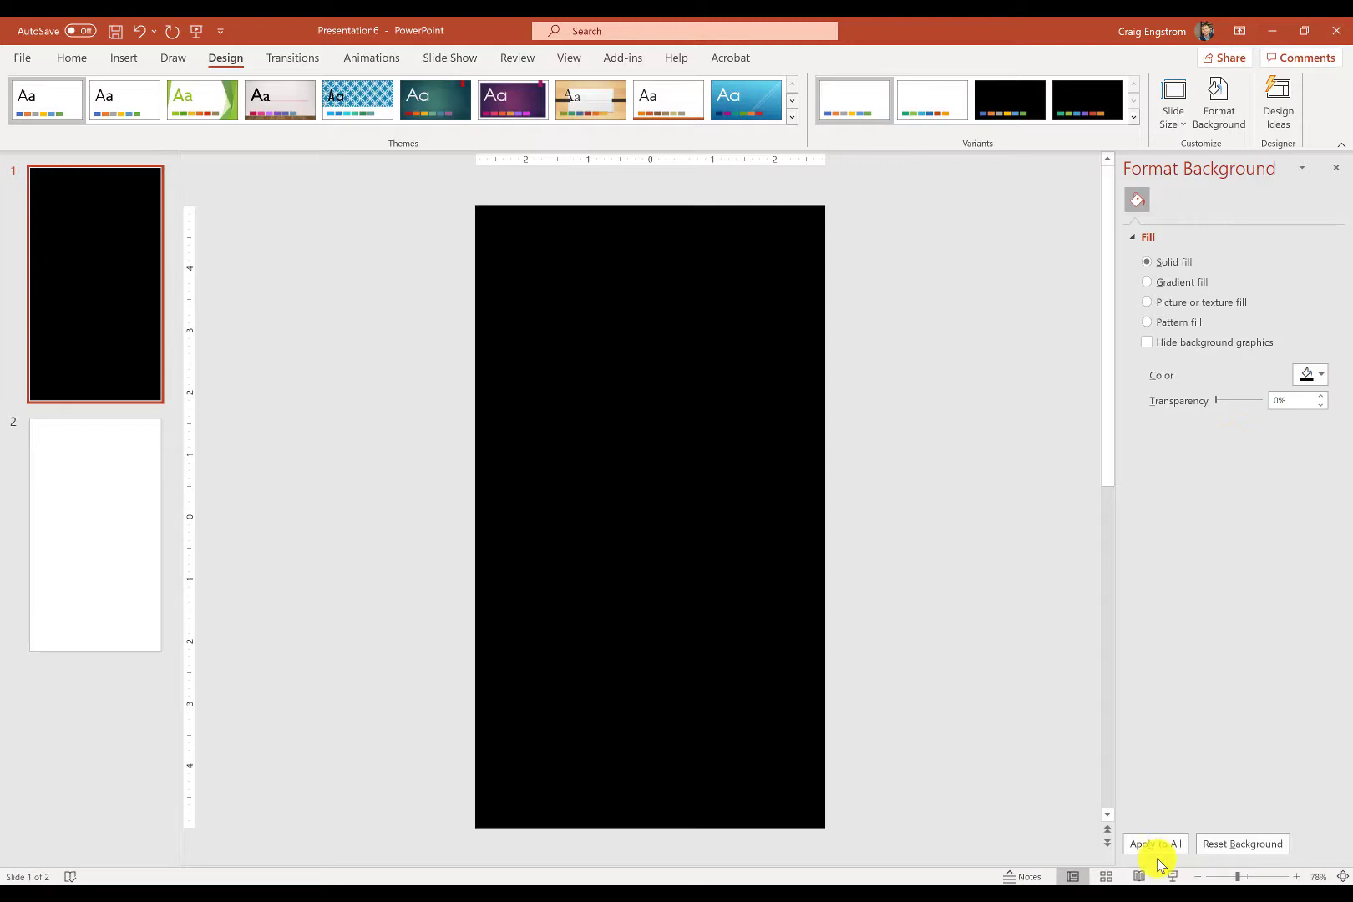
{"action": "left_click", "coordinate": [1156, 845]}
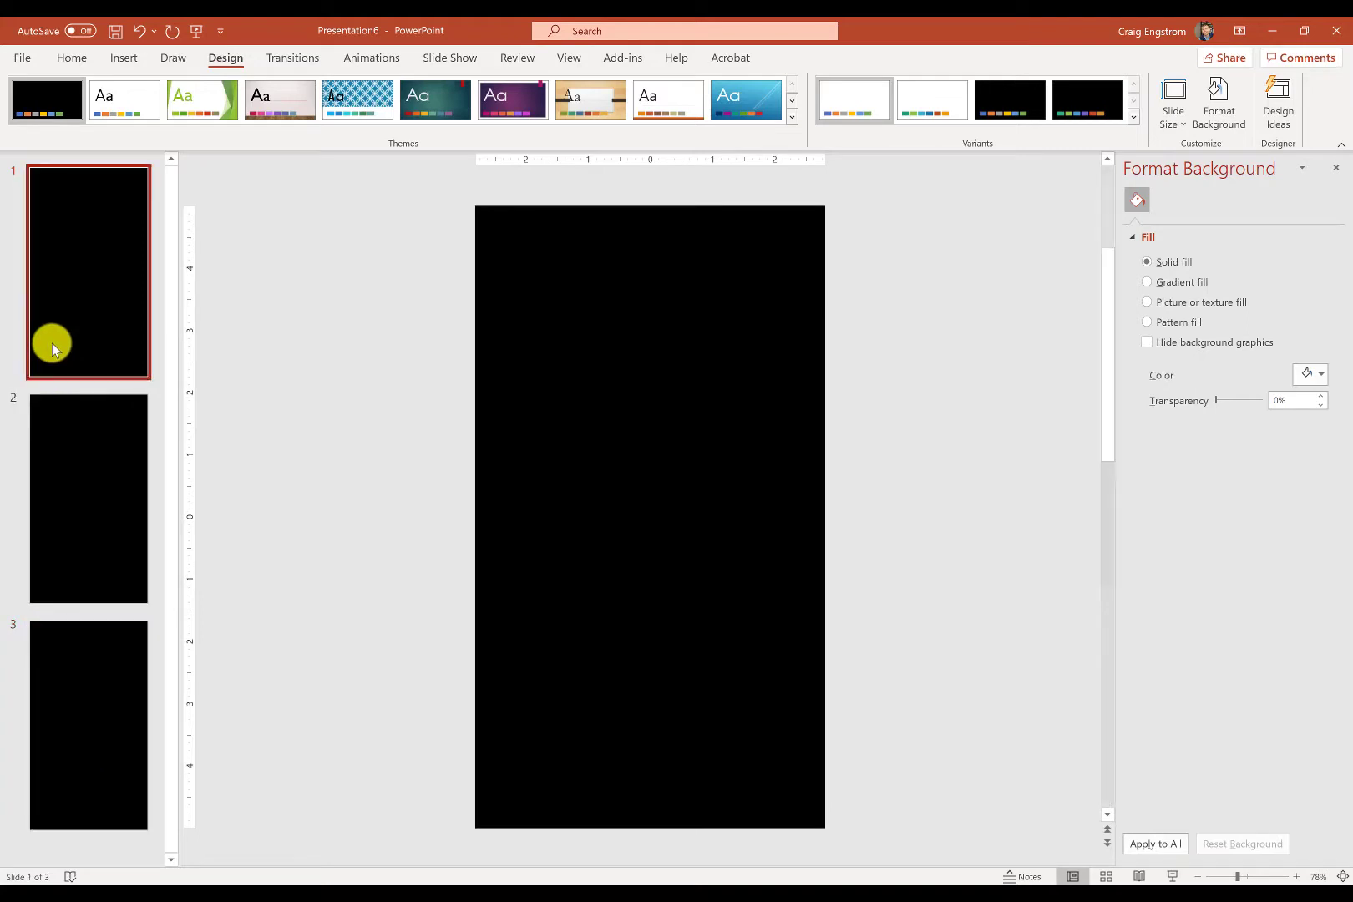
{"action": "mouse_move", "coordinate": [36, 309]}
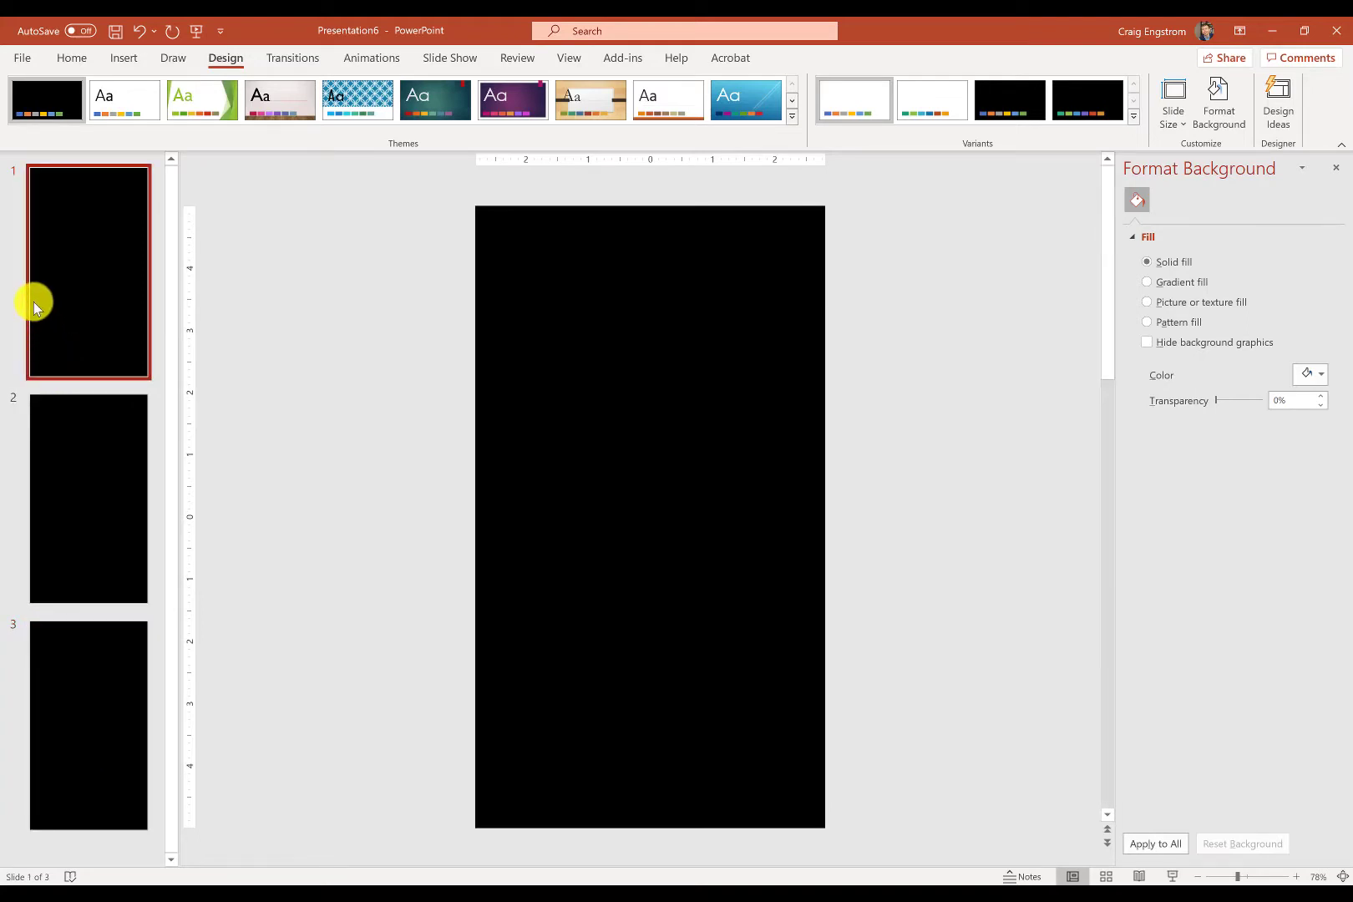